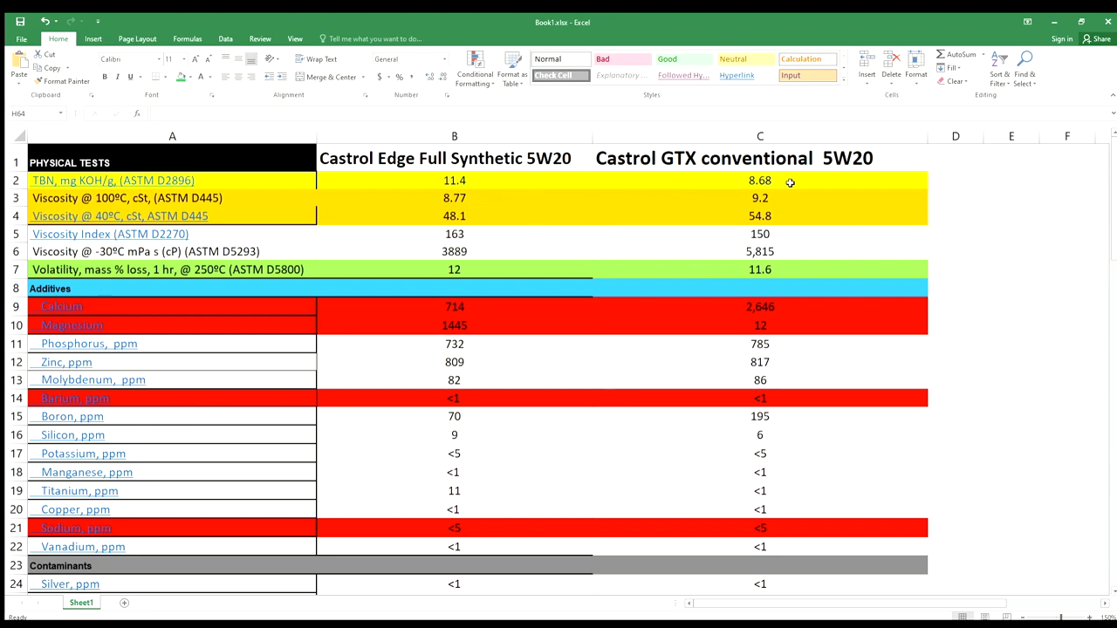
{"action": "mouse_move", "coordinate": [569, 172]}
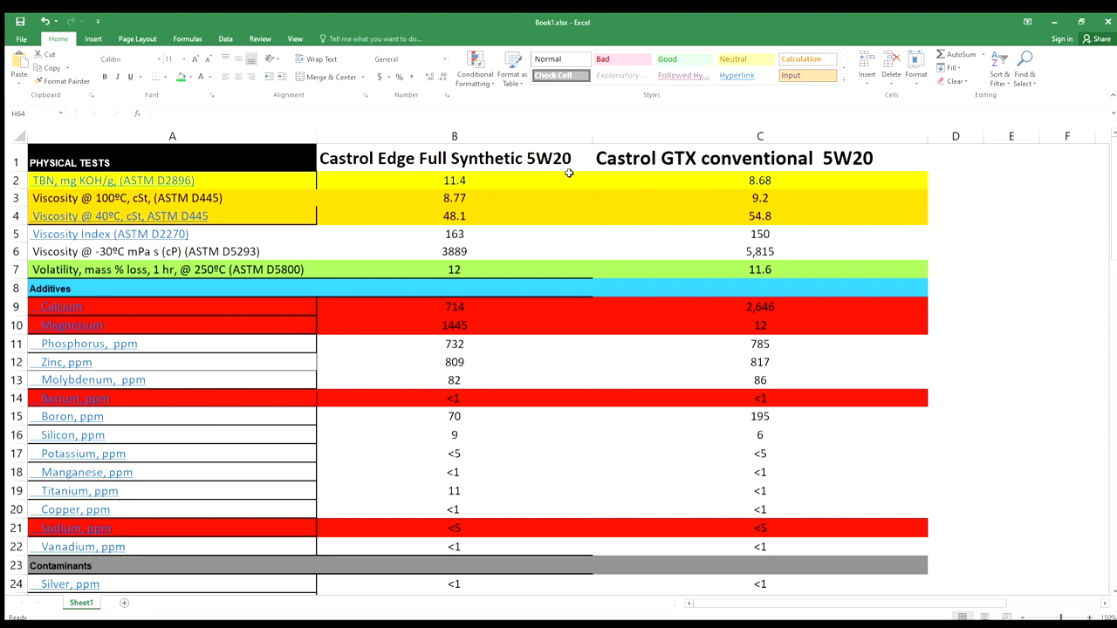
{"action": "mouse_move", "coordinate": [489, 185]}
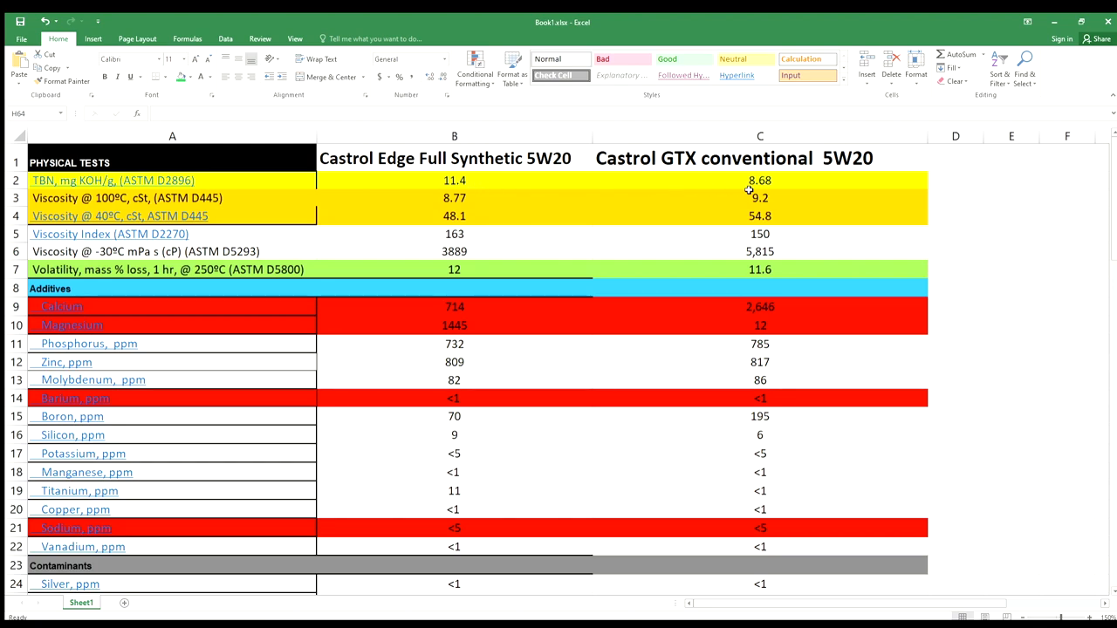
{"action": "mouse_move", "coordinate": [551, 182]}
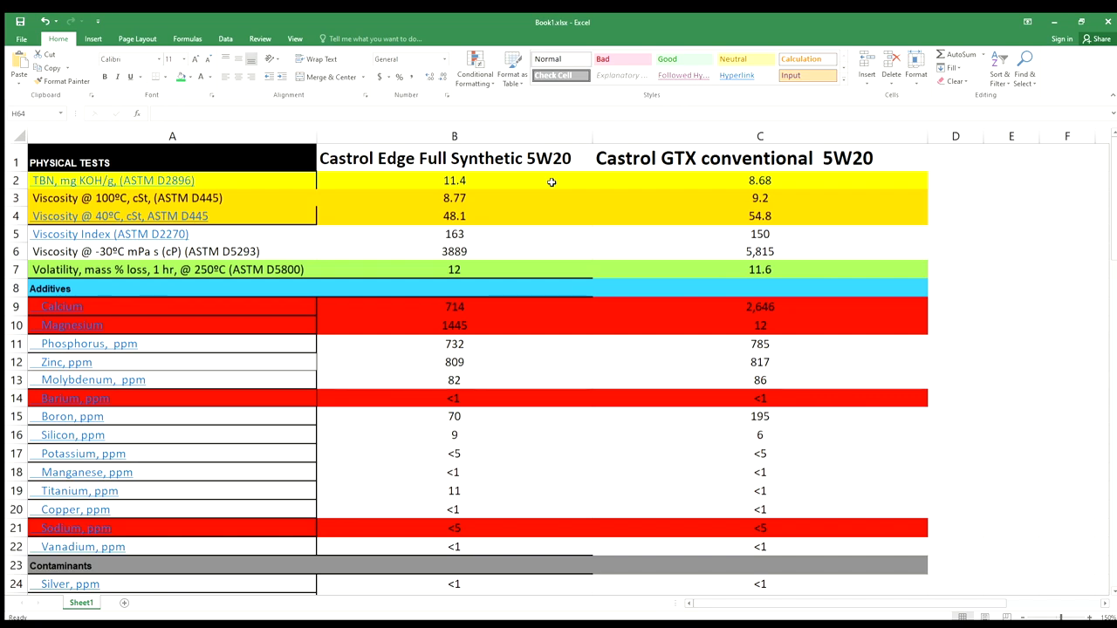
{"action": "mouse_move", "coordinate": [513, 182]}
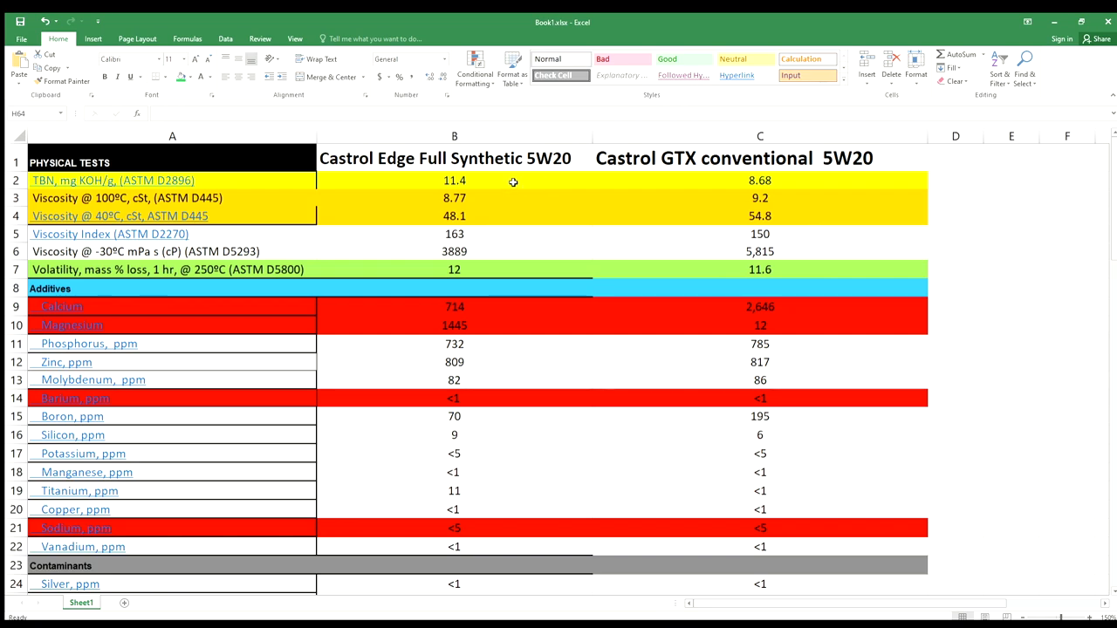
{"action": "mouse_move", "coordinate": [531, 211]}
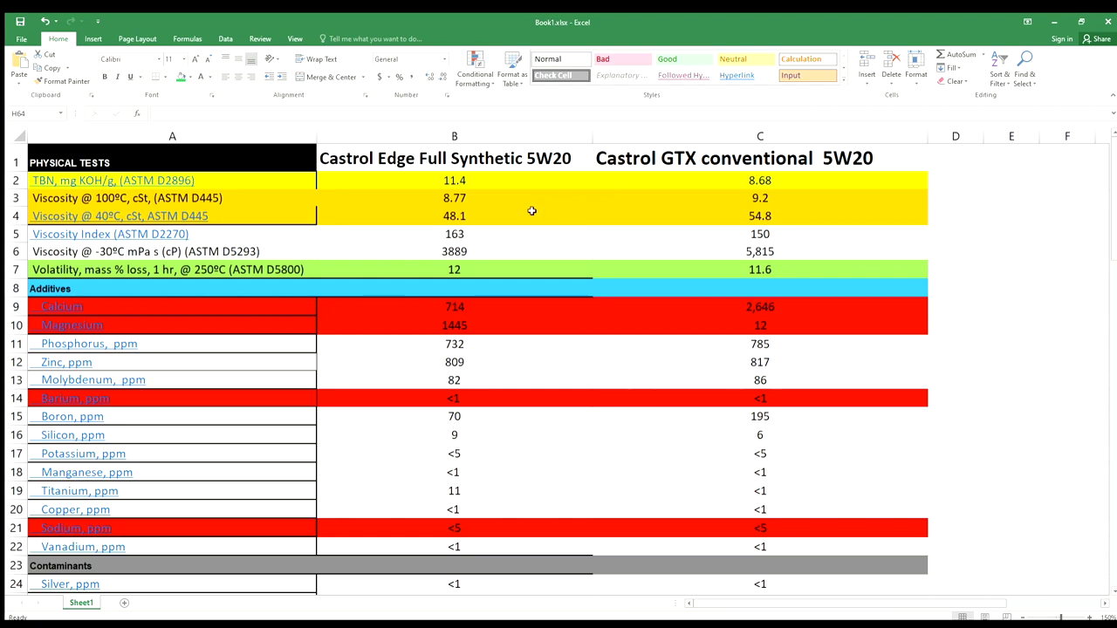
{"action": "mouse_move", "coordinate": [494, 192]}
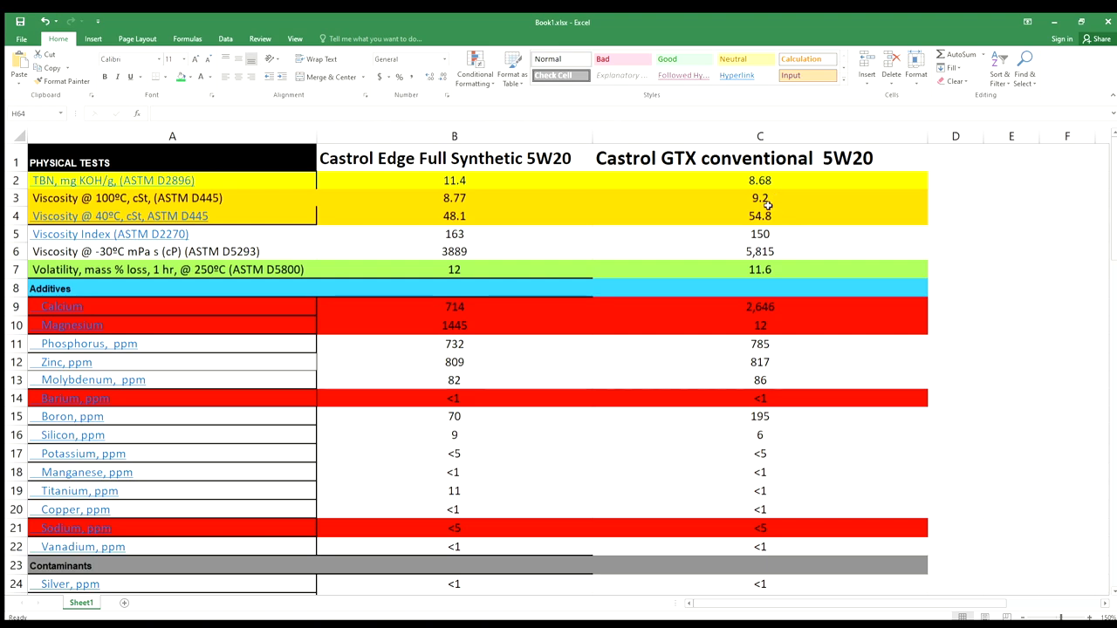
{"action": "mouse_move", "coordinate": [764, 203]}
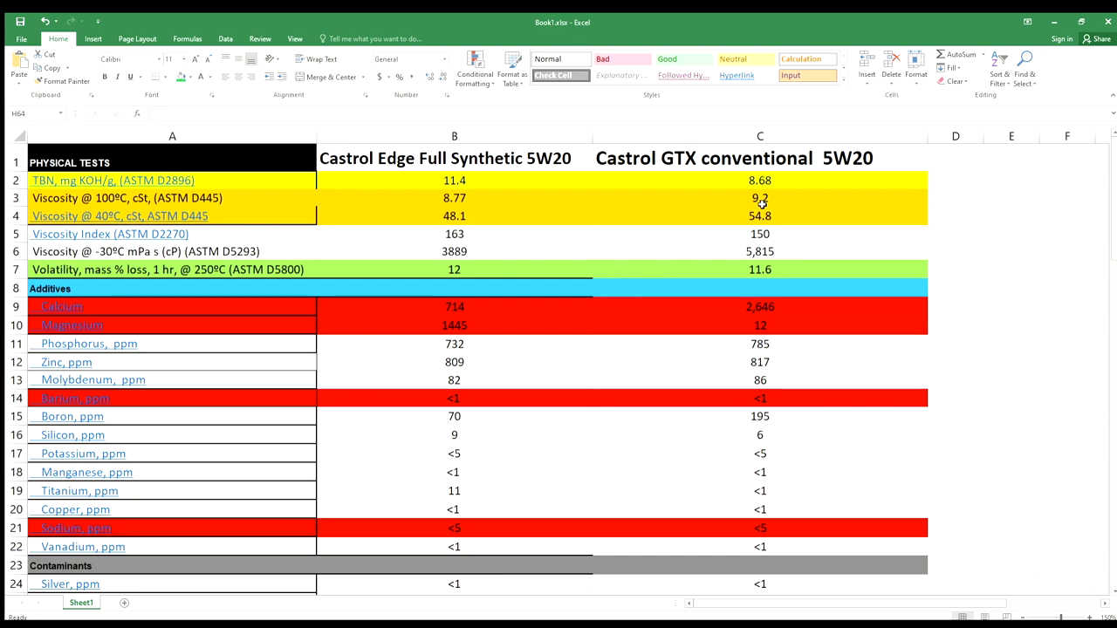
{"action": "mouse_move", "coordinate": [583, 245]}
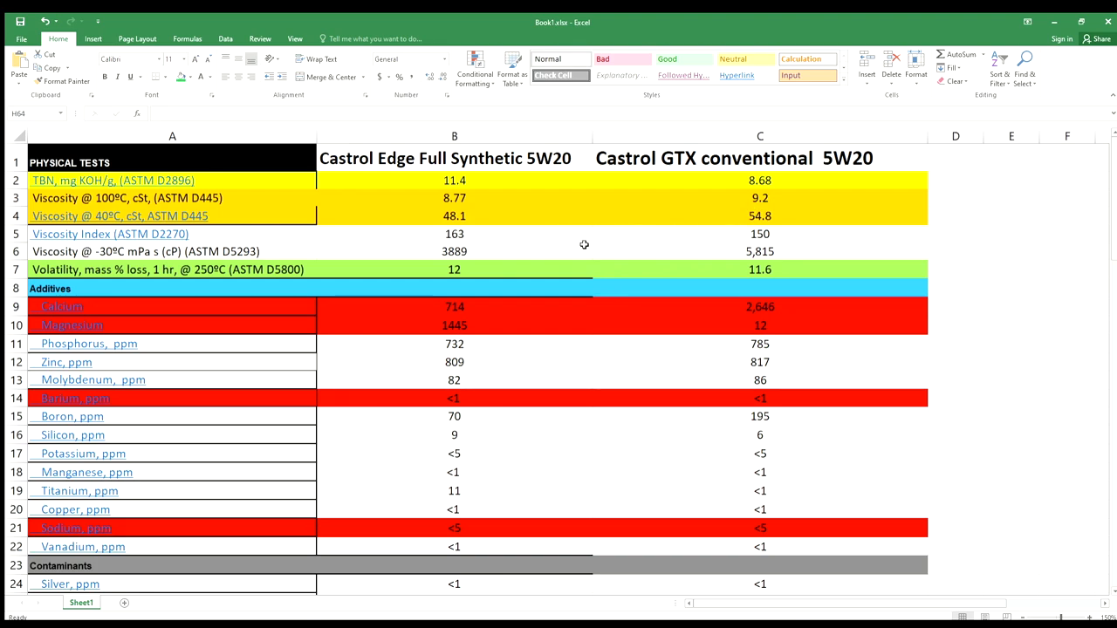
{"action": "mouse_move", "coordinate": [475, 222]}
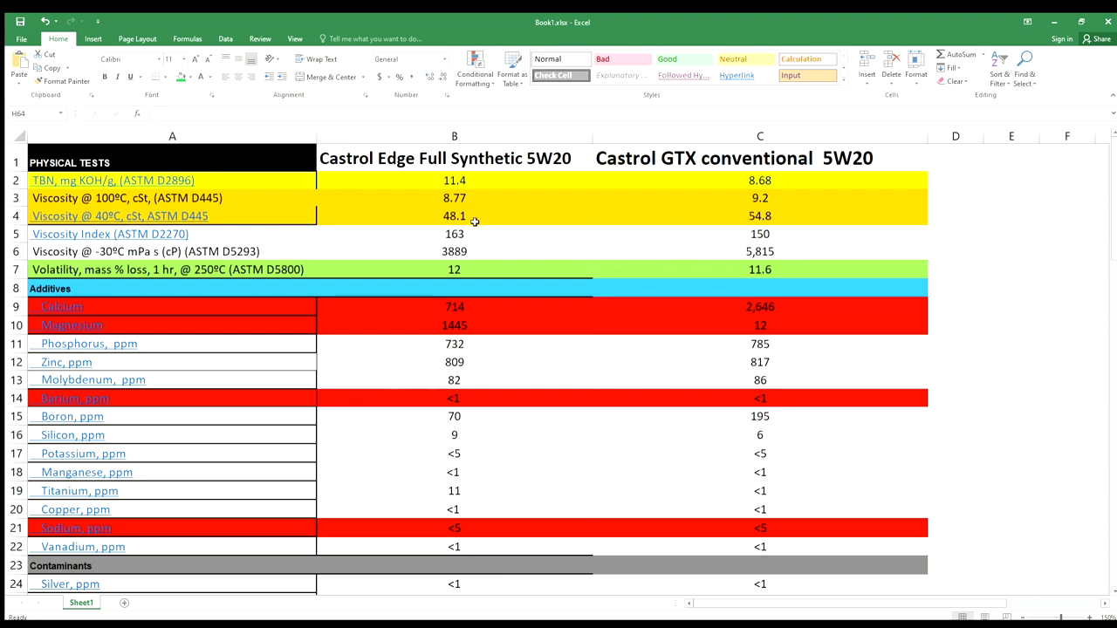
{"action": "mouse_move", "coordinate": [475, 216]}
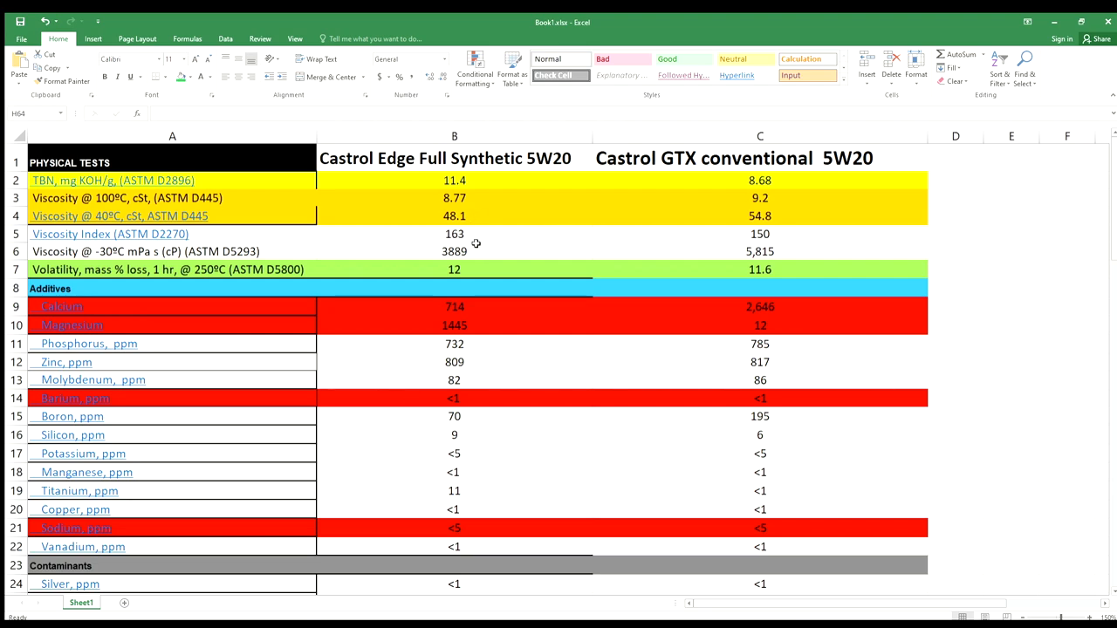
{"action": "mouse_move", "coordinate": [475, 236]}
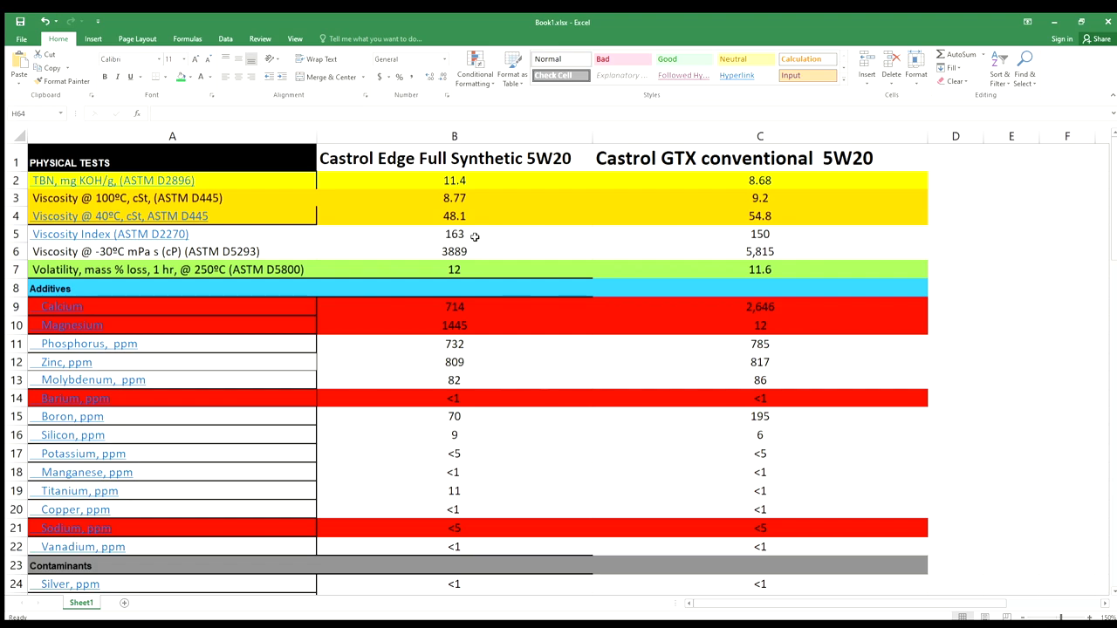
{"action": "mouse_move", "coordinate": [503, 255]}
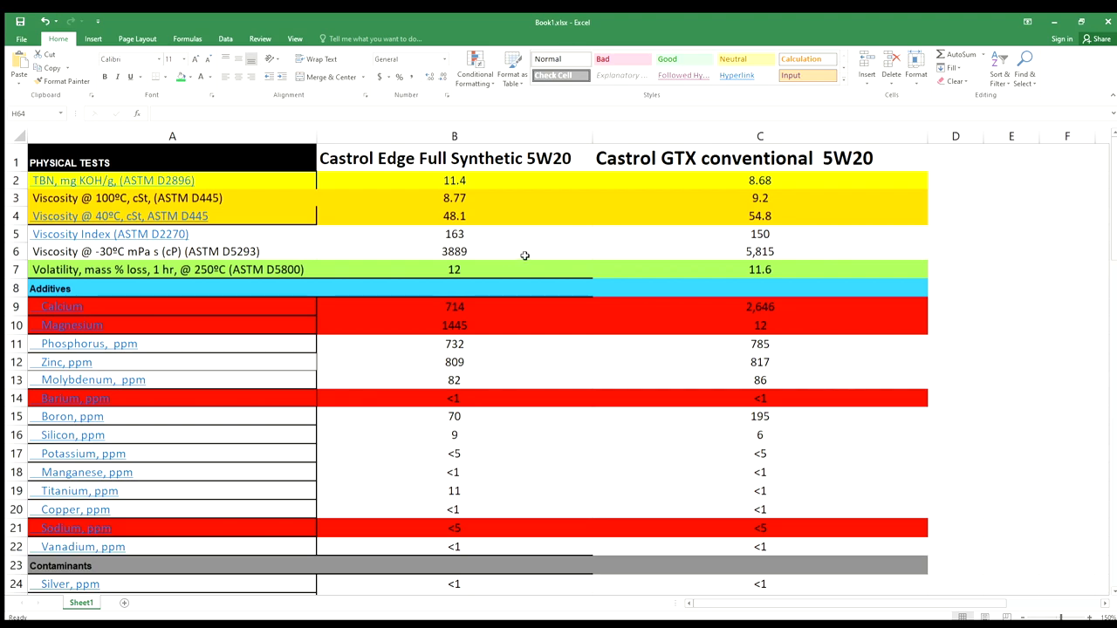
{"action": "mouse_move", "coordinate": [743, 258]}
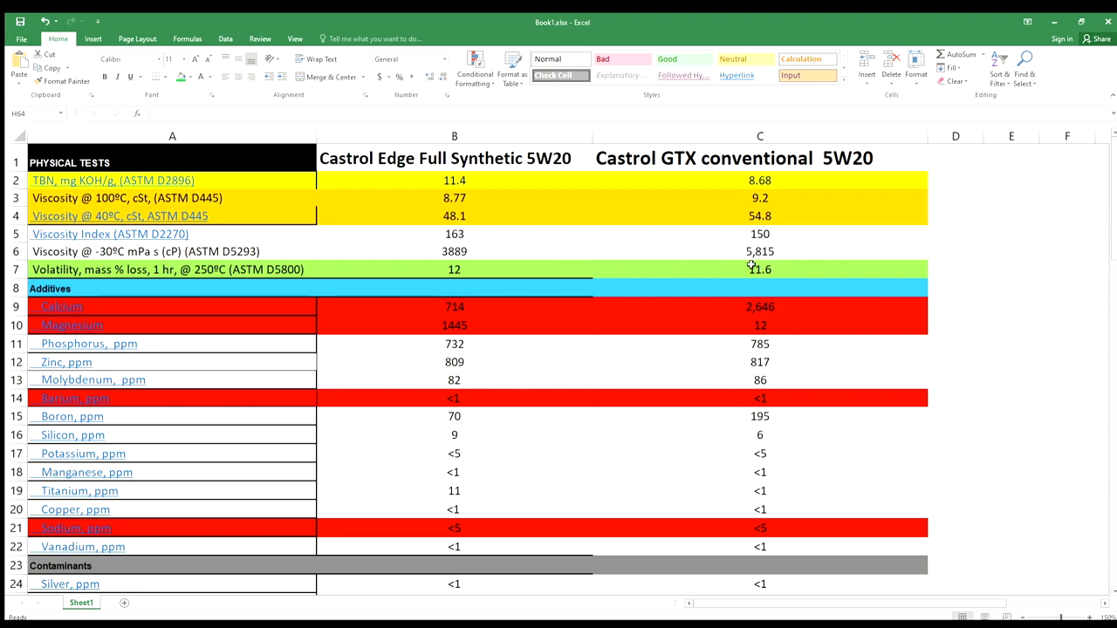
{"action": "mouse_move", "coordinate": [723, 265]}
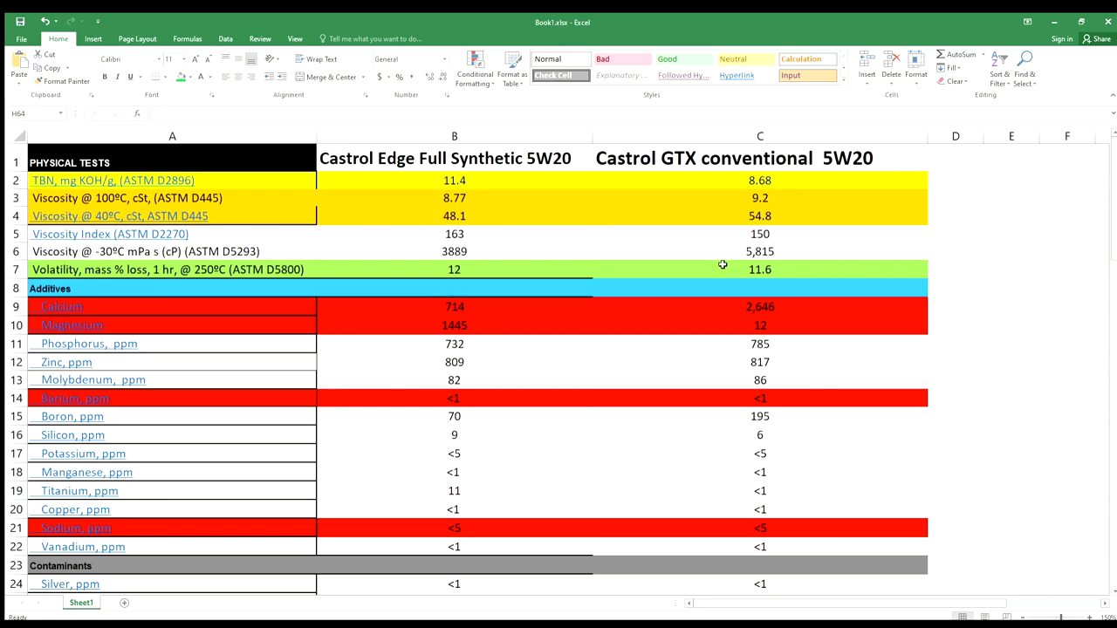
{"action": "mouse_move", "coordinate": [675, 307]}
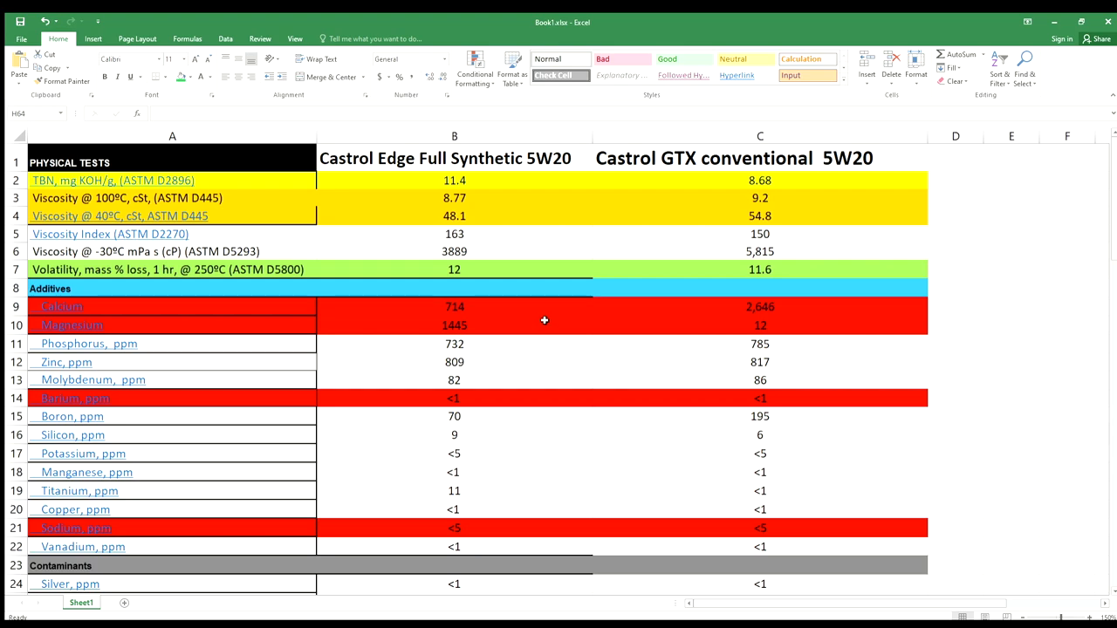
{"action": "mouse_move", "coordinate": [440, 272]}
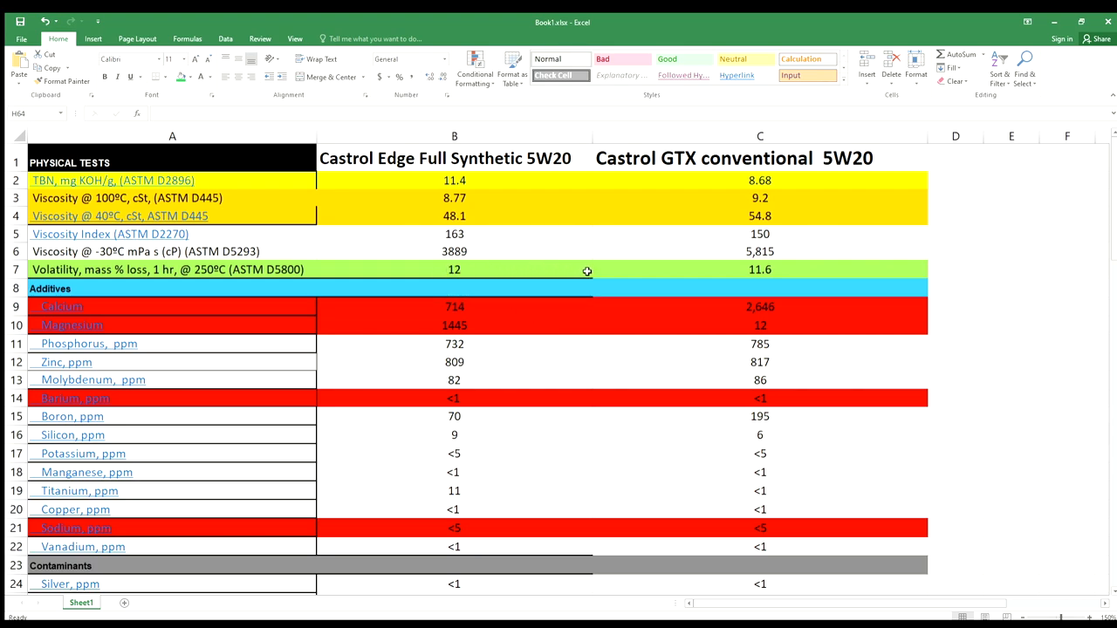
{"action": "mouse_move", "coordinate": [707, 274]}
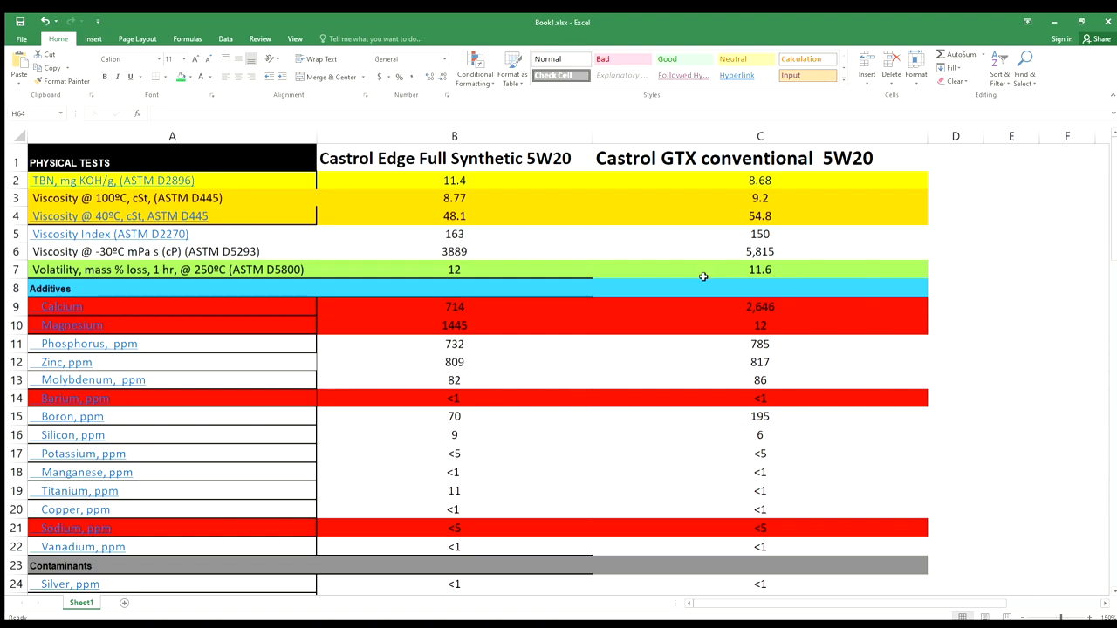
{"action": "mouse_move", "coordinate": [681, 275]}
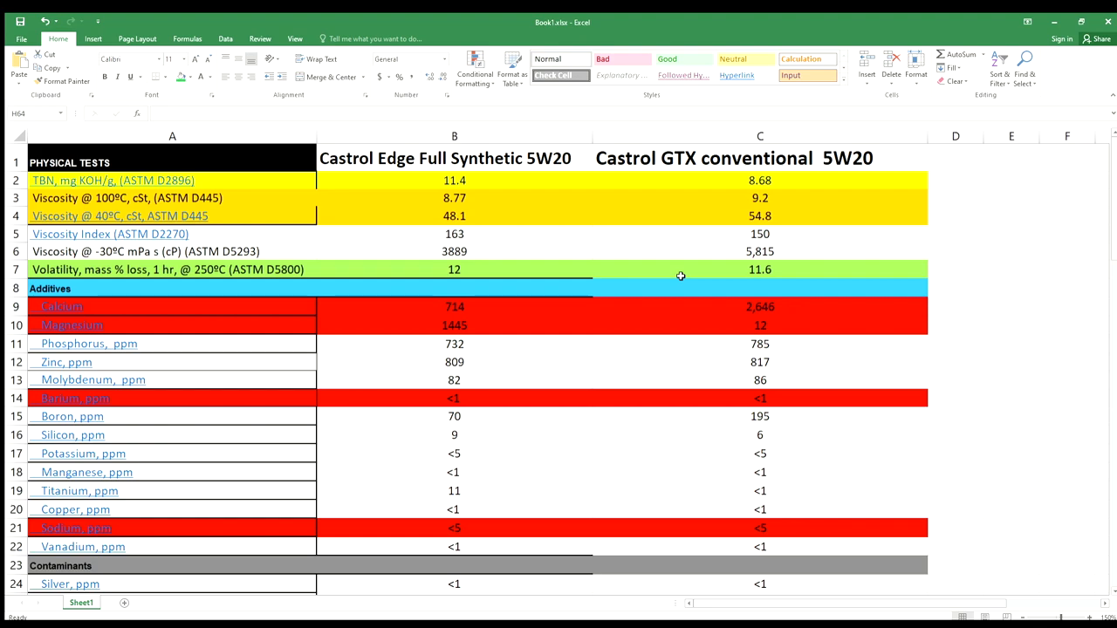
{"action": "mouse_move", "coordinate": [587, 290]}
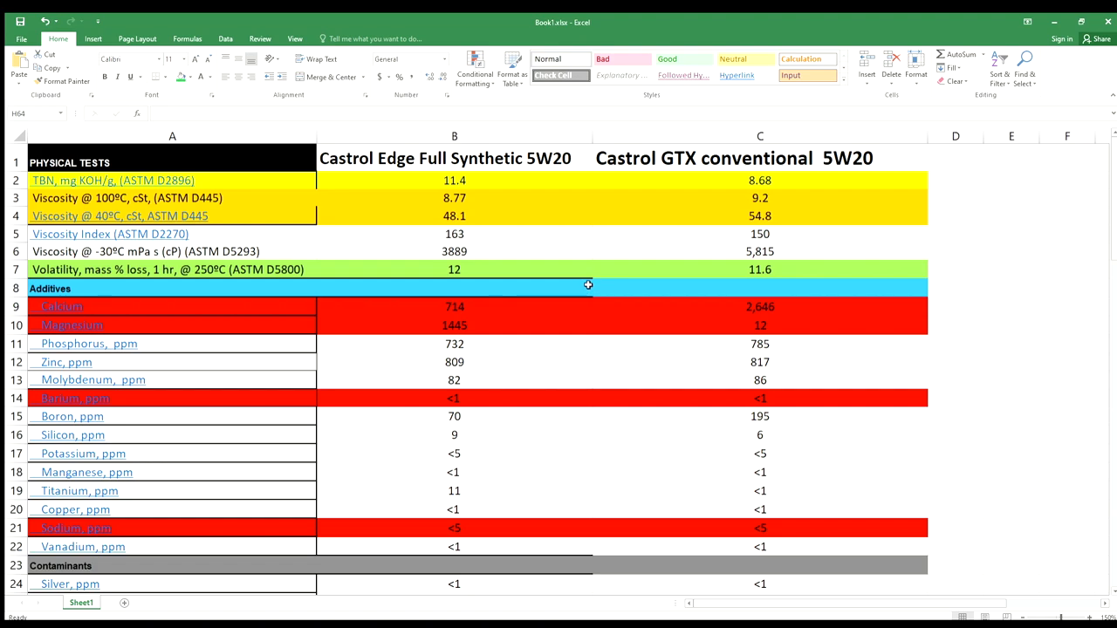
{"action": "mouse_move", "coordinate": [583, 286]}
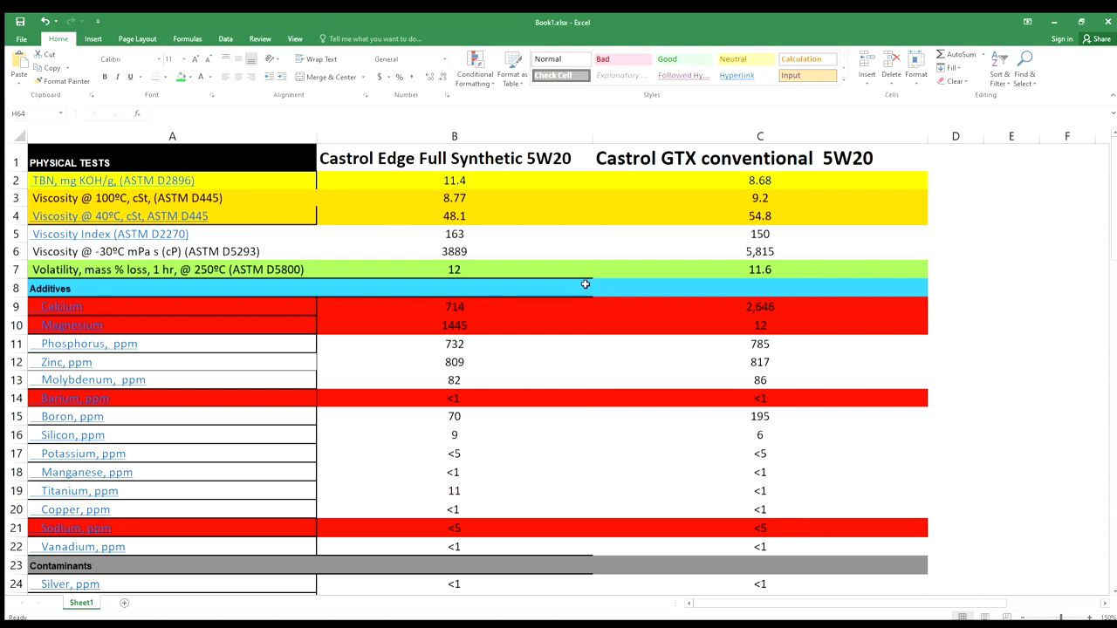
{"action": "mouse_move", "coordinate": [583, 282]}
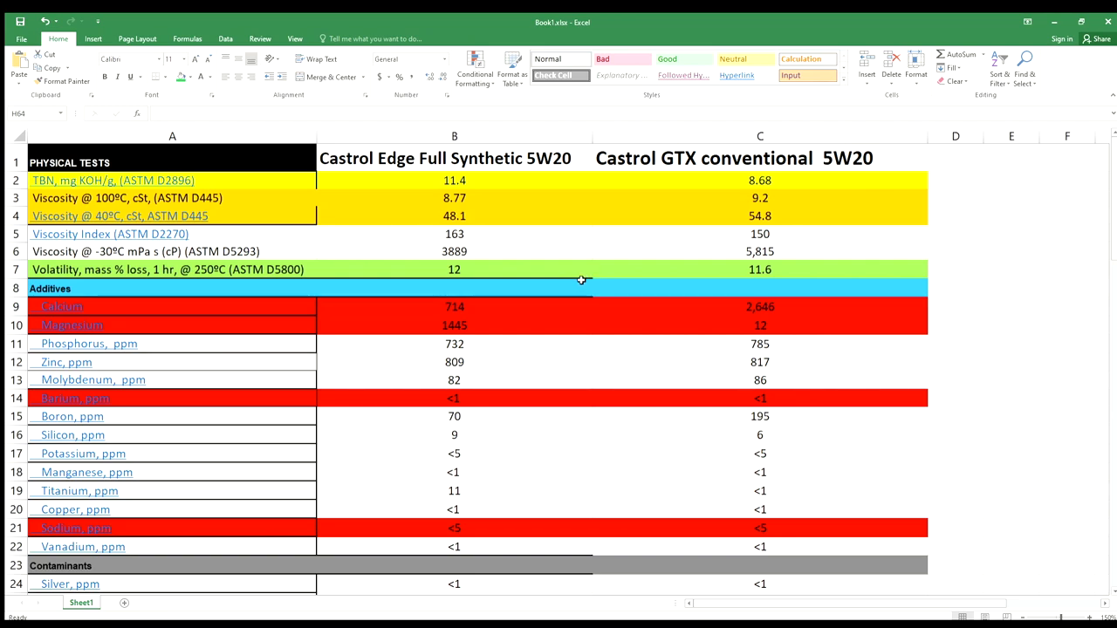
{"action": "mouse_move", "coordinate": [625, 276]}
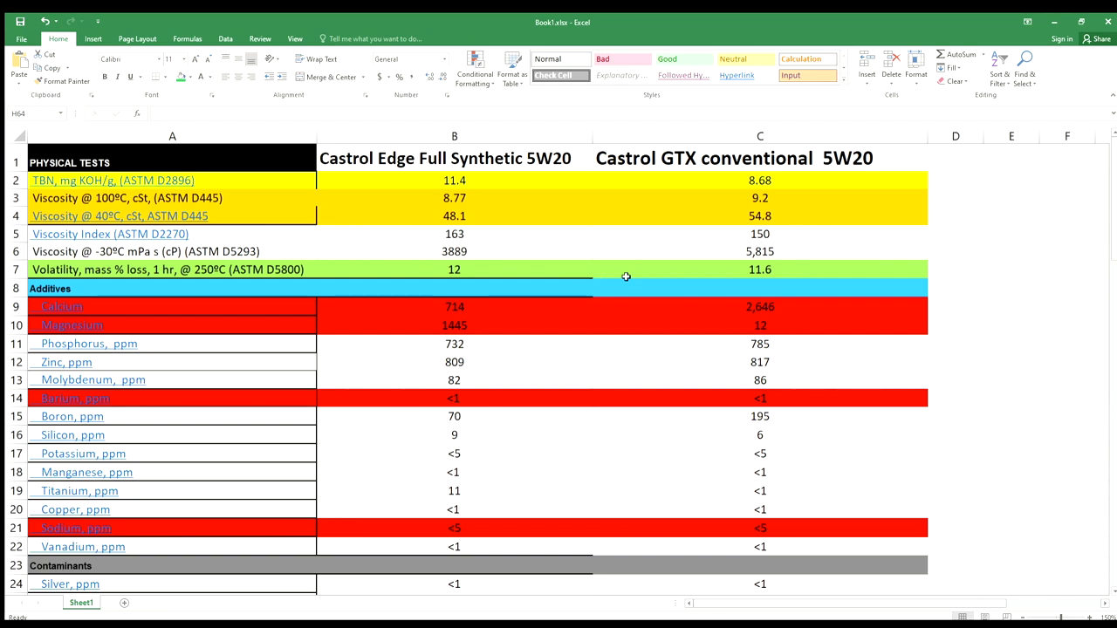
{"action": "mouse_move", "coordinate": [782, 269]}
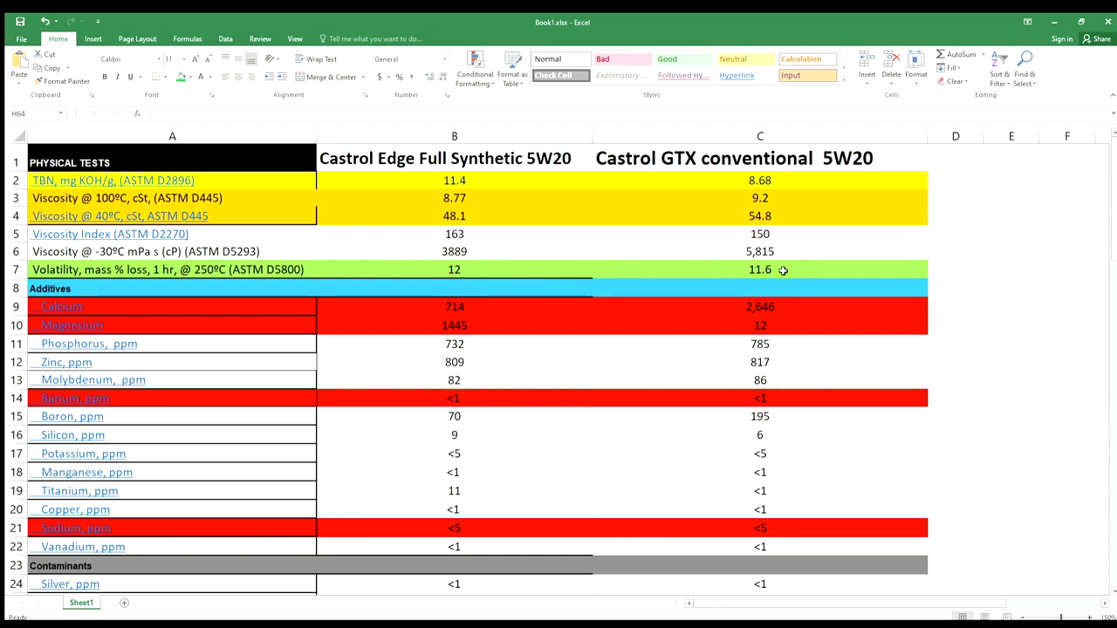
{"action": "mouse_move", "coordinate": [485, 273]}
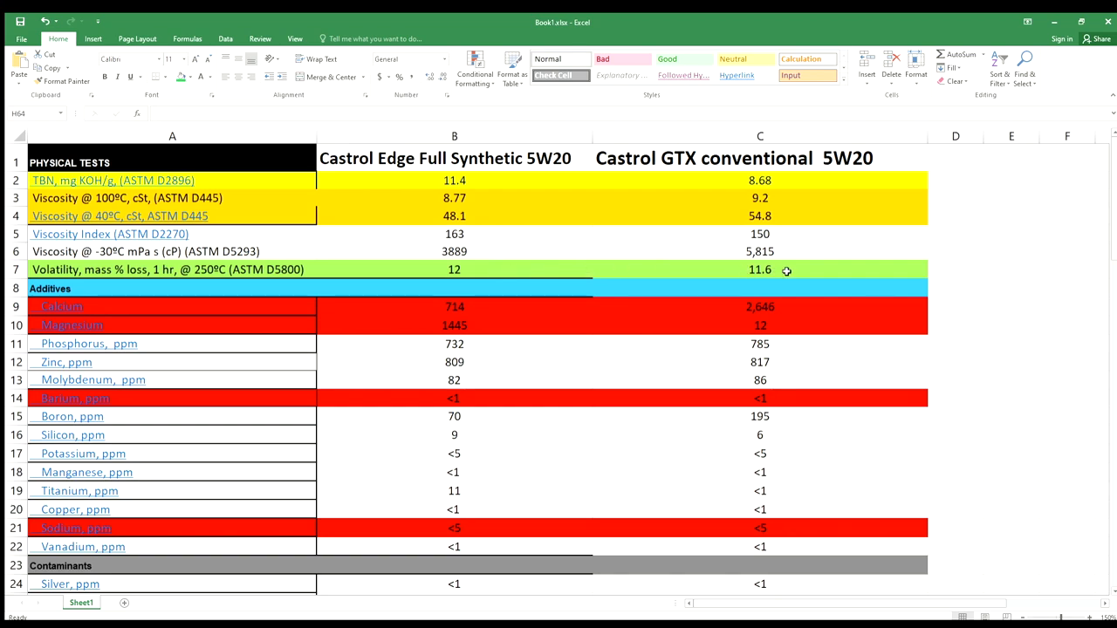
{"action": "mouse_move", "coordinate": [768, 277]}
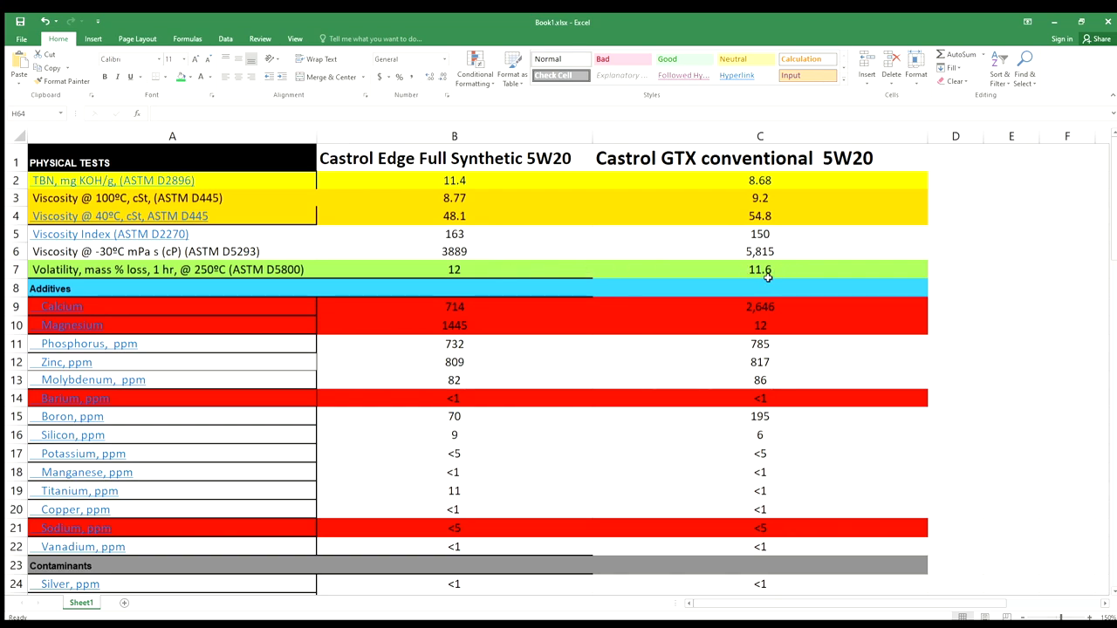
{"action": "mouse_move", "coordinate": [698, 278]}
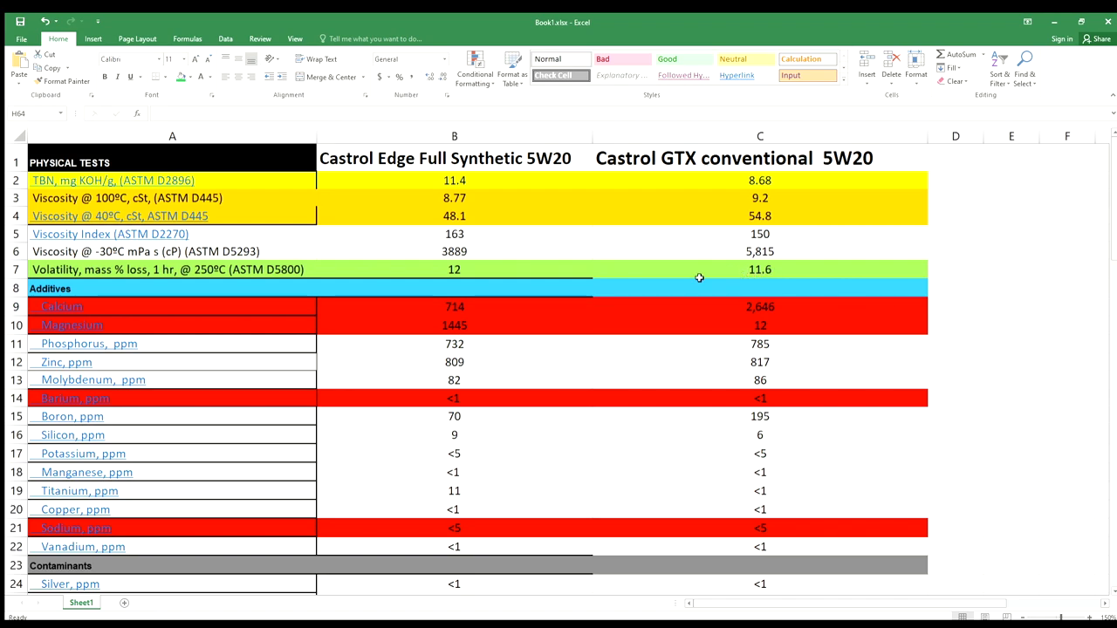
{"action": "mouse_move", "coordinate": [511, 270]}
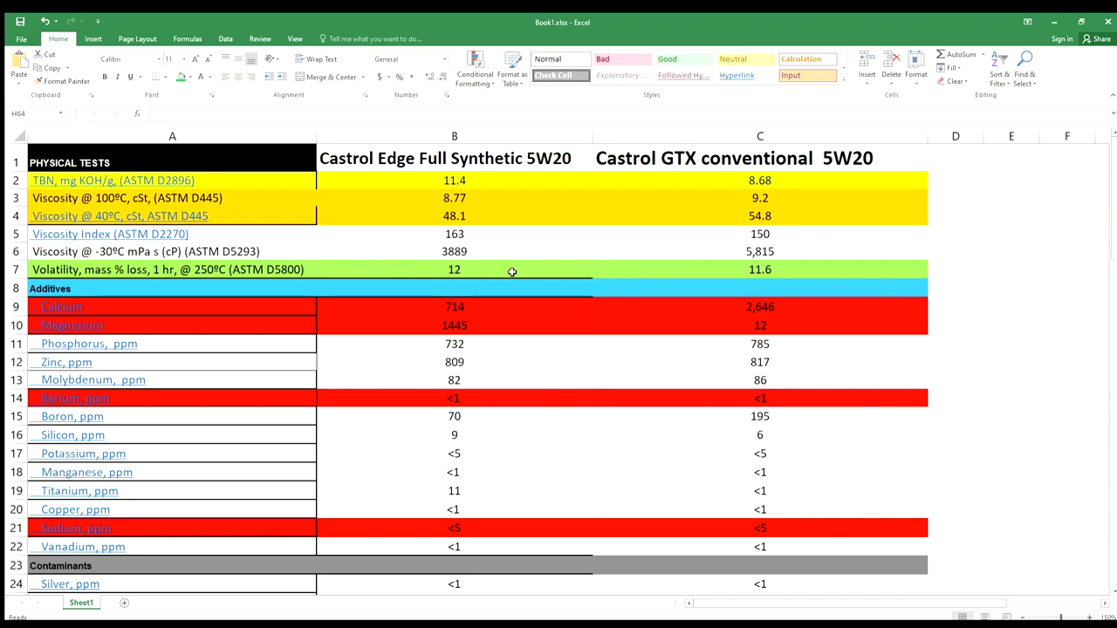
{"action": "mouse_move", "coordinate": [506, 271]}
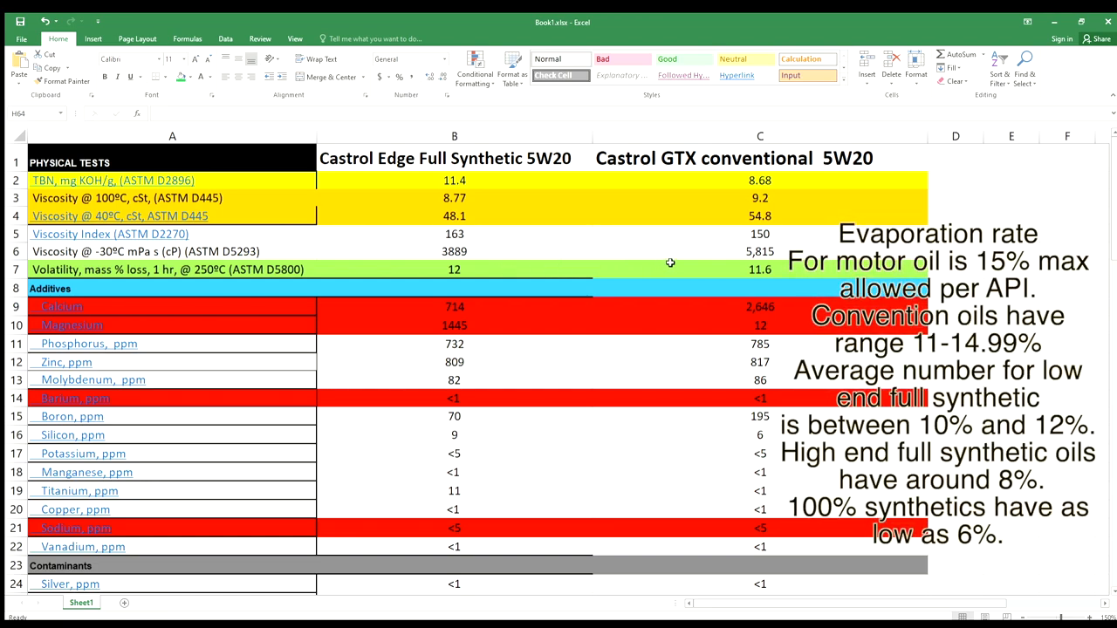
{"action": "mouse_move", "coordinate": [576, 271]}
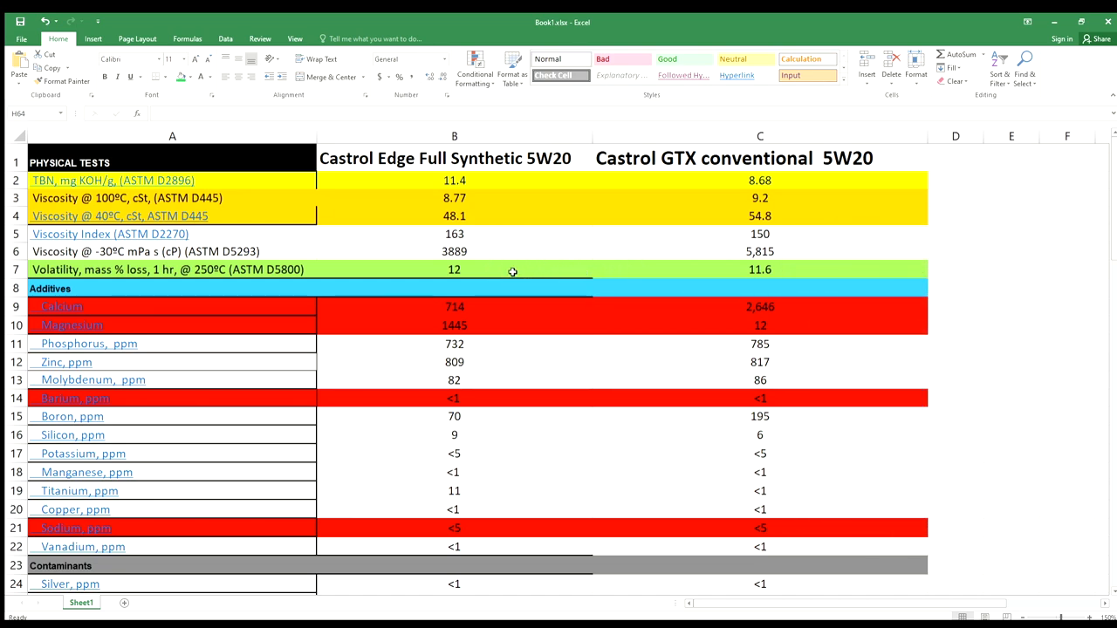
{"action": "mouse_move", "coordinate": [500, 335]}
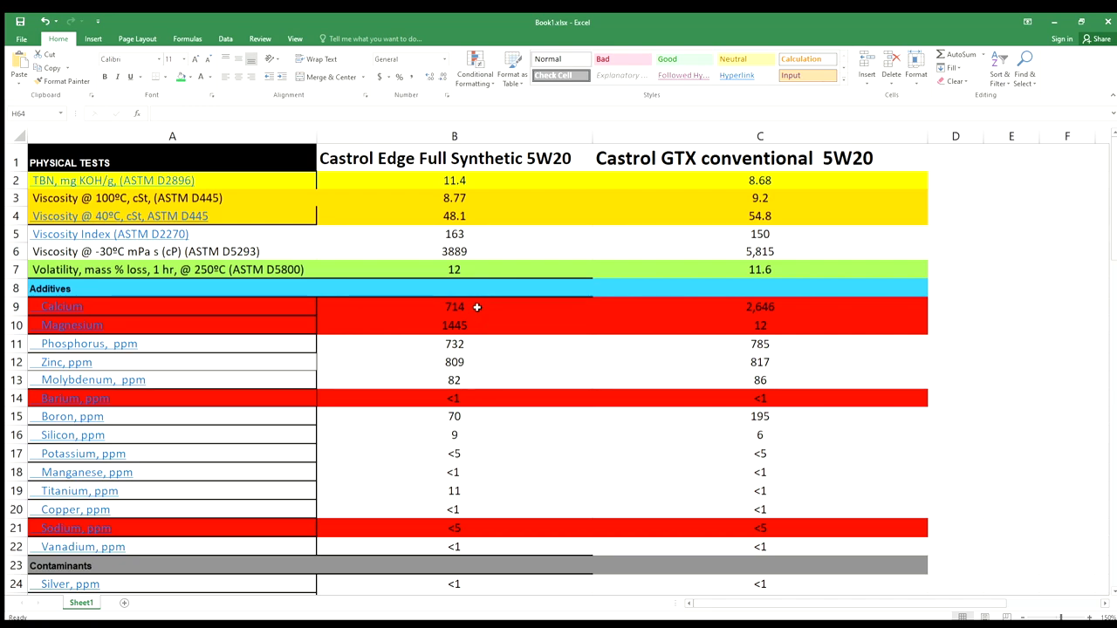
{"action": "mouse_move", "coordinate": [478, 337]}
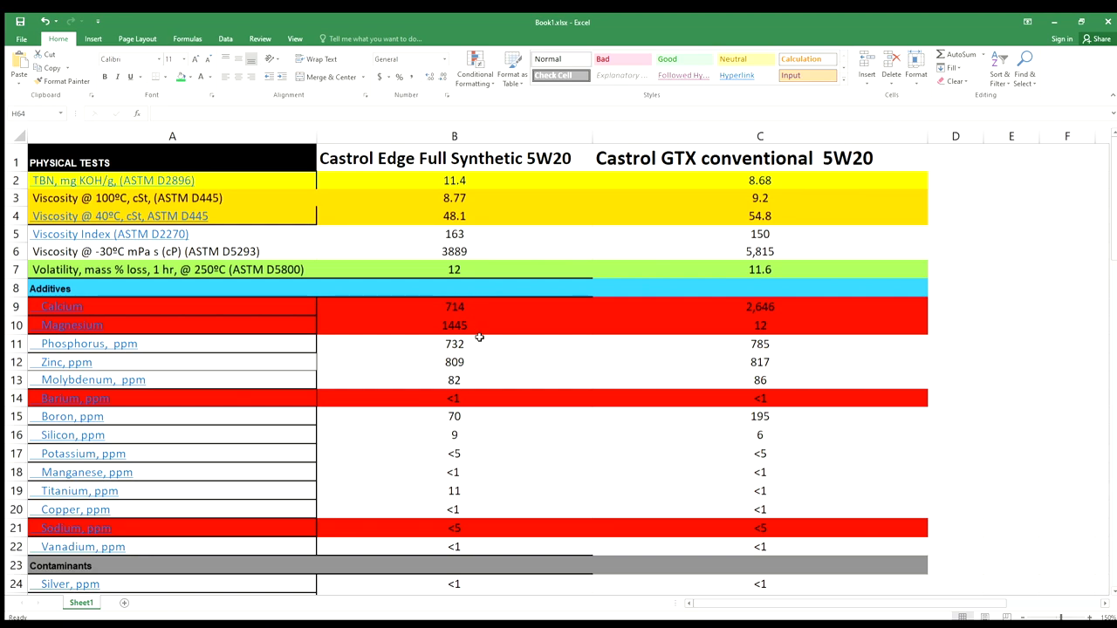
{"action": "mouse_move", "coordinate": [722, 297]}
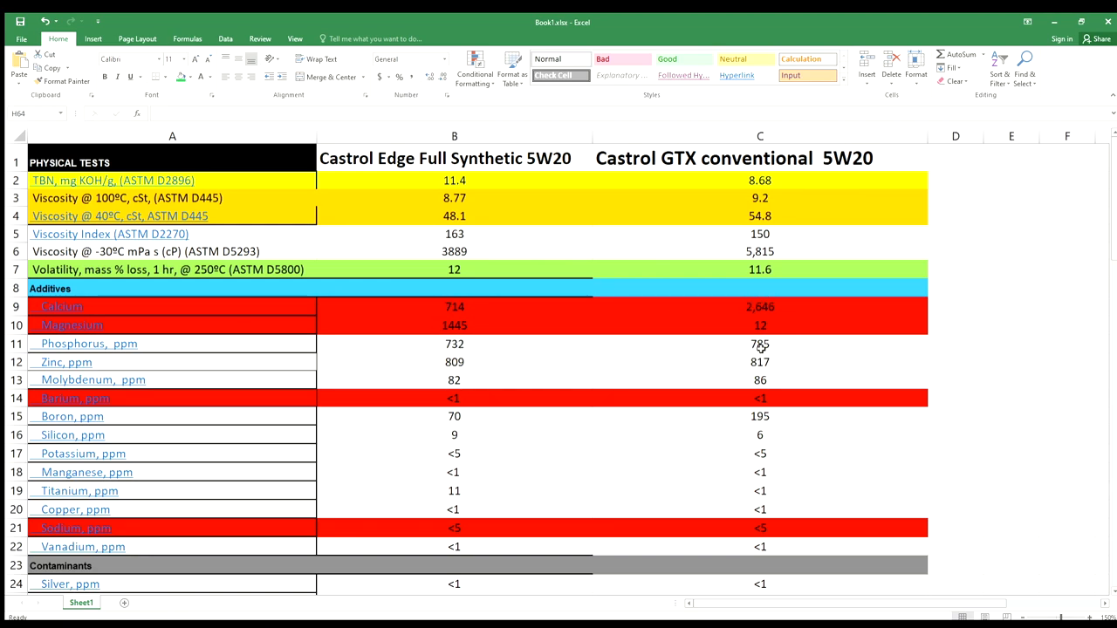
{"action": "mouse_move", "coordinate": [615, 321]}
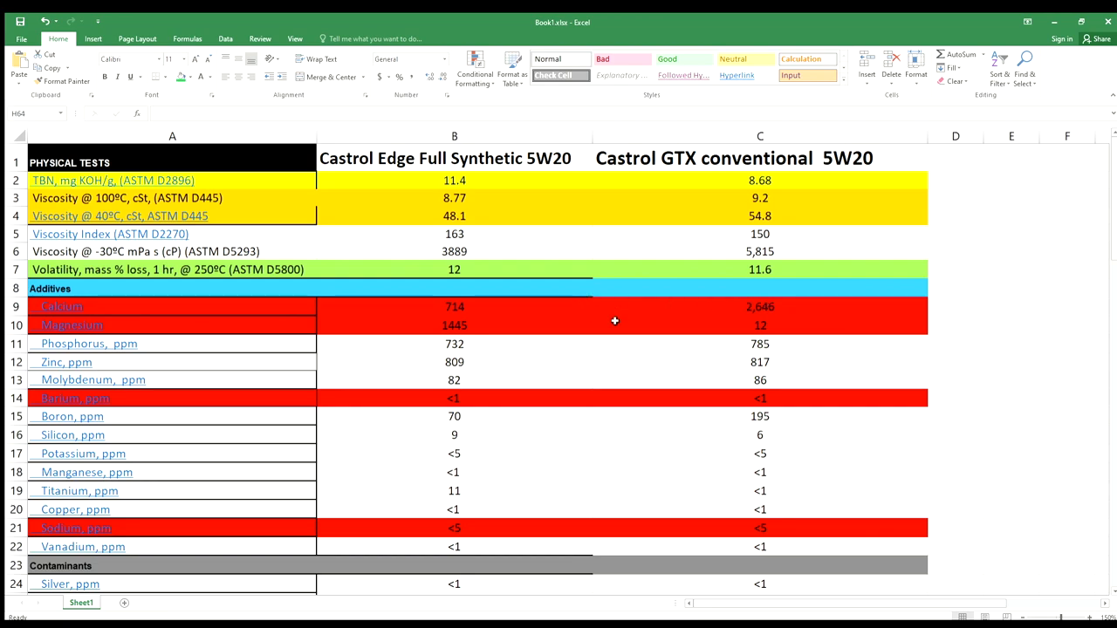
{"action": "mouse_move", "coordinate": [773, 309]}
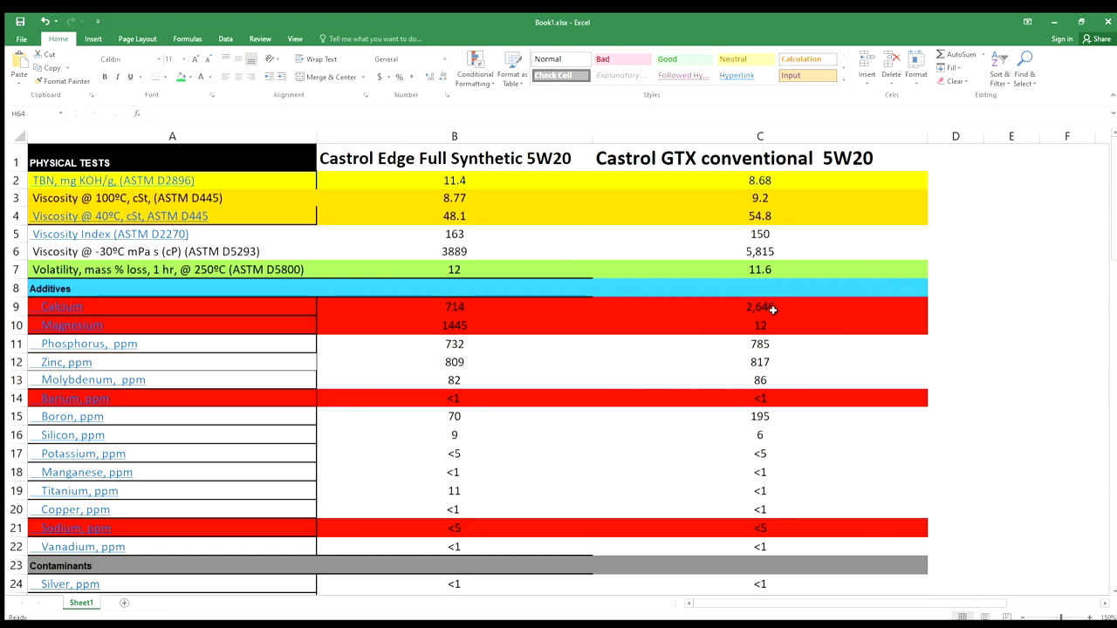
{"action": "mouse_move", "coordinate": [775, 332]}
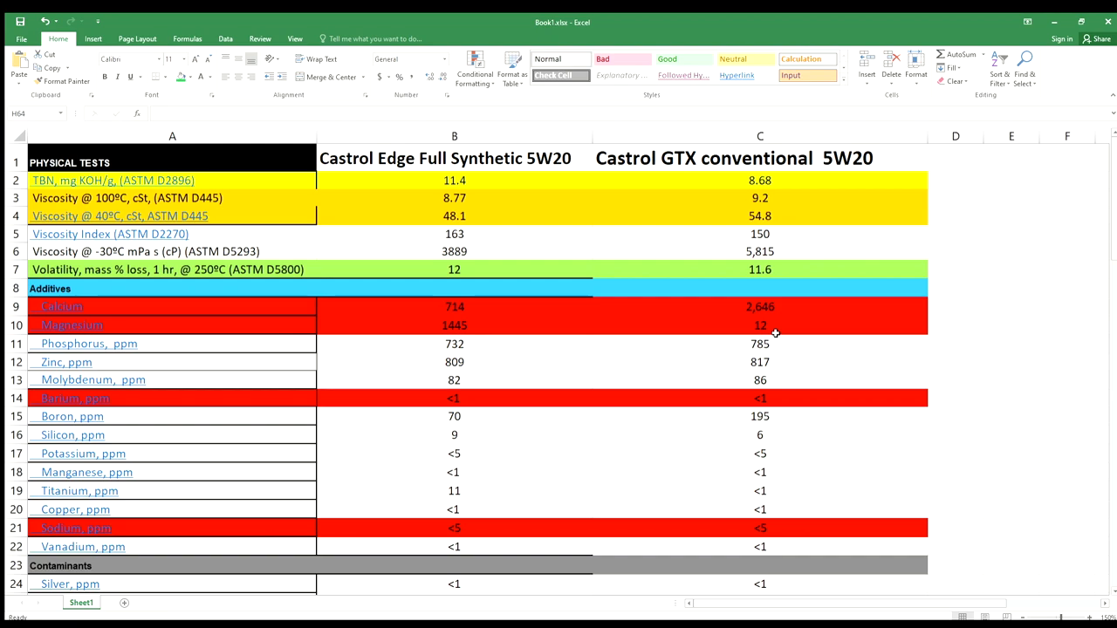
{"action": "mouse_move", "coordinate": [782, 304]}
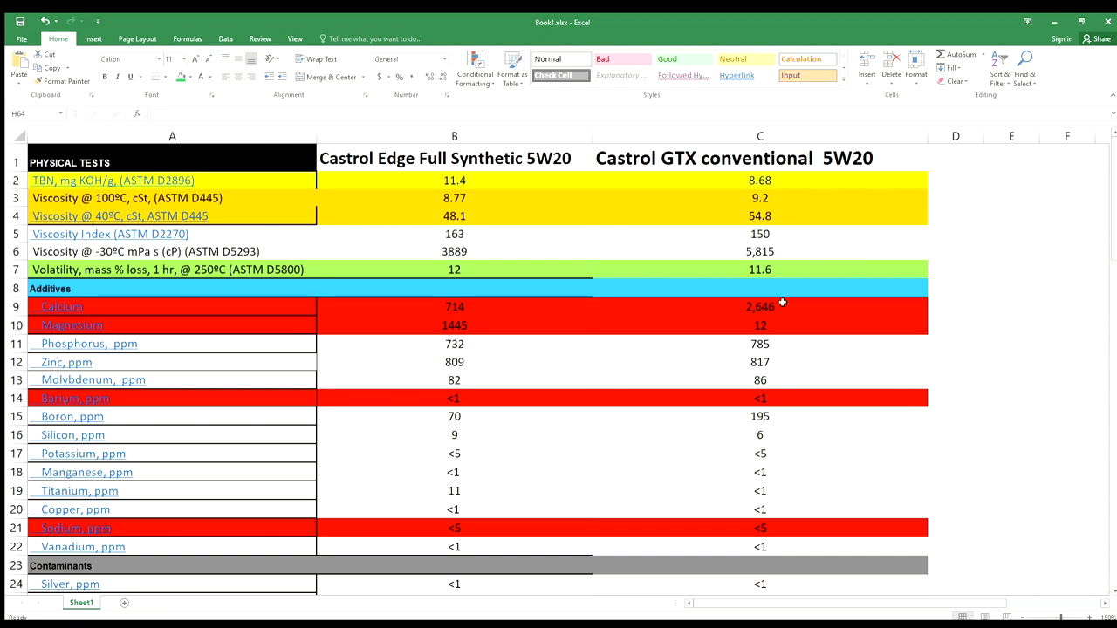
{"action": "mouse_move", "coordinate": [773, 303]}
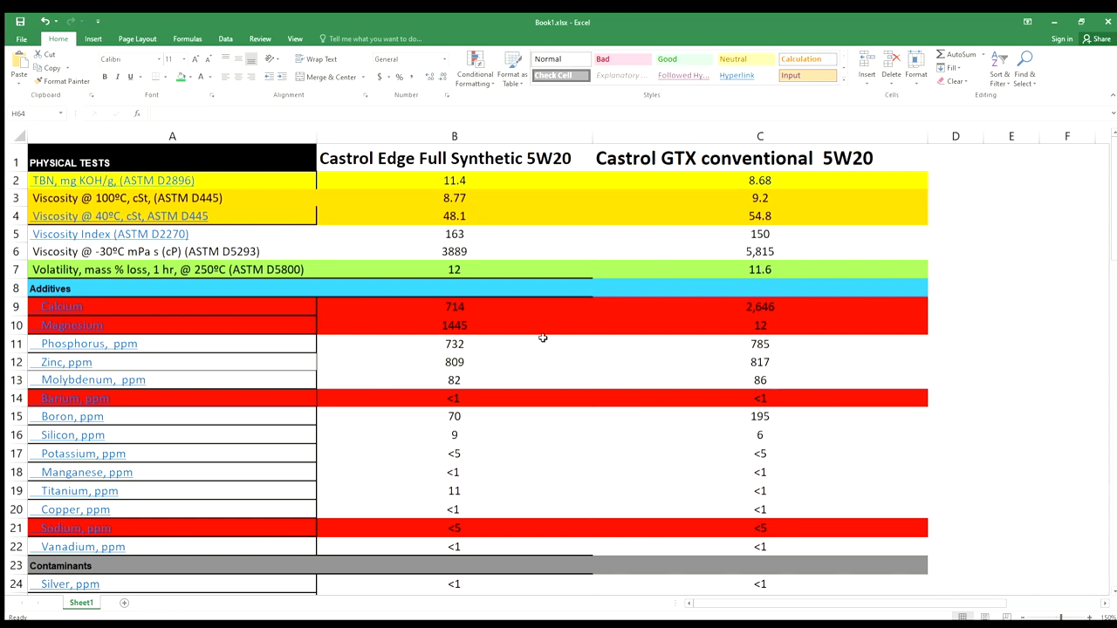
{"action": "mouse_move", "coordinate": [632, 361]}
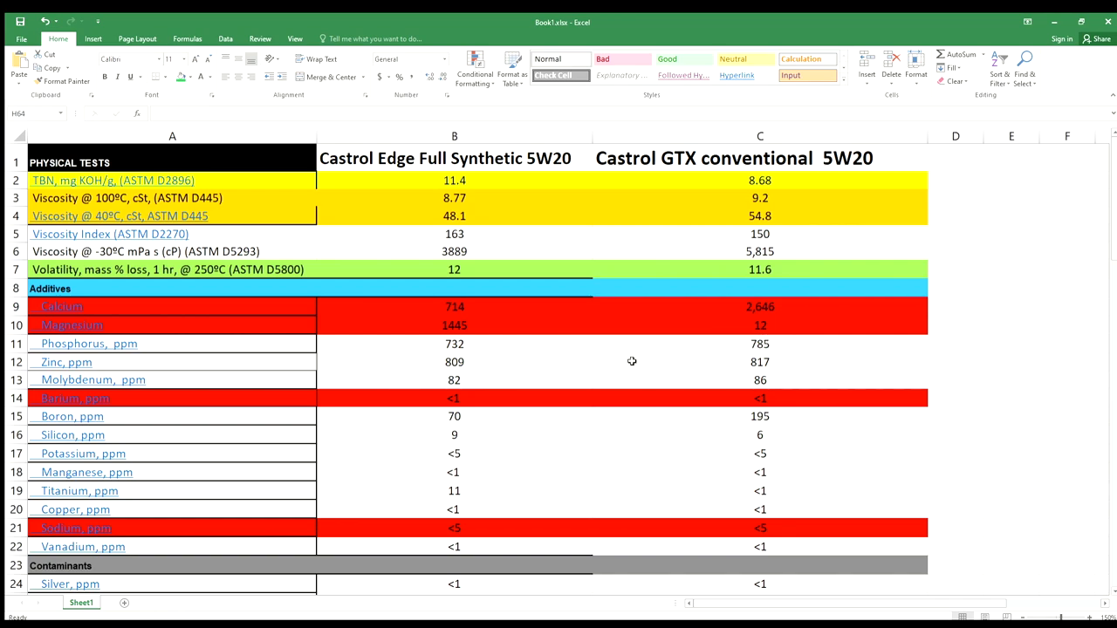
{"action": "mouse_move", "coordinate": [486, 391]}
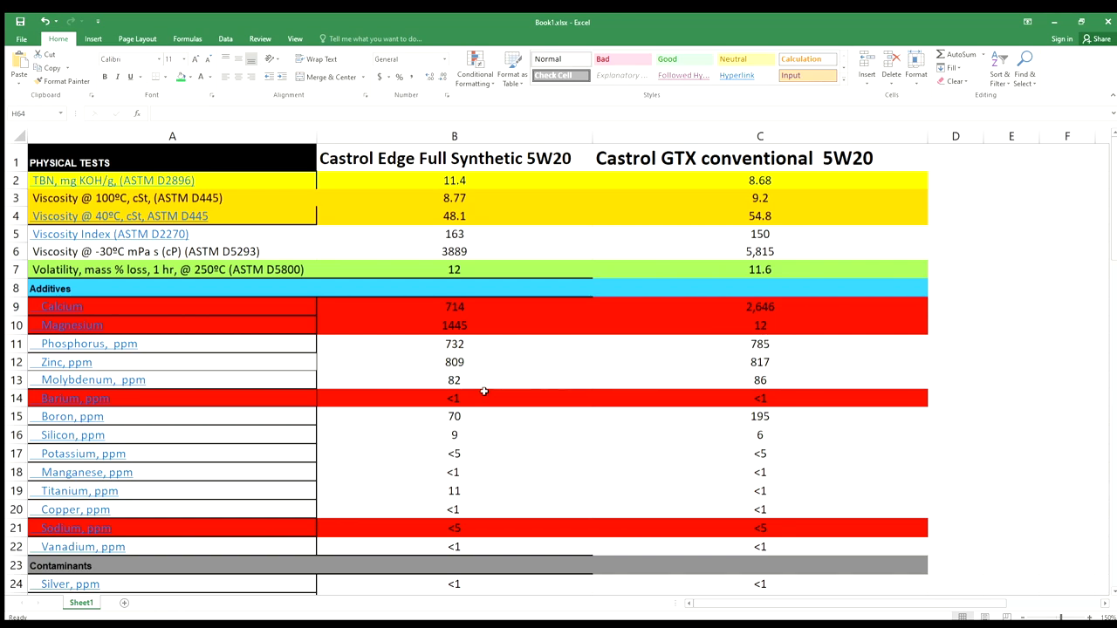
{"action": "mouse_move", "coordinate": [480, 405]}
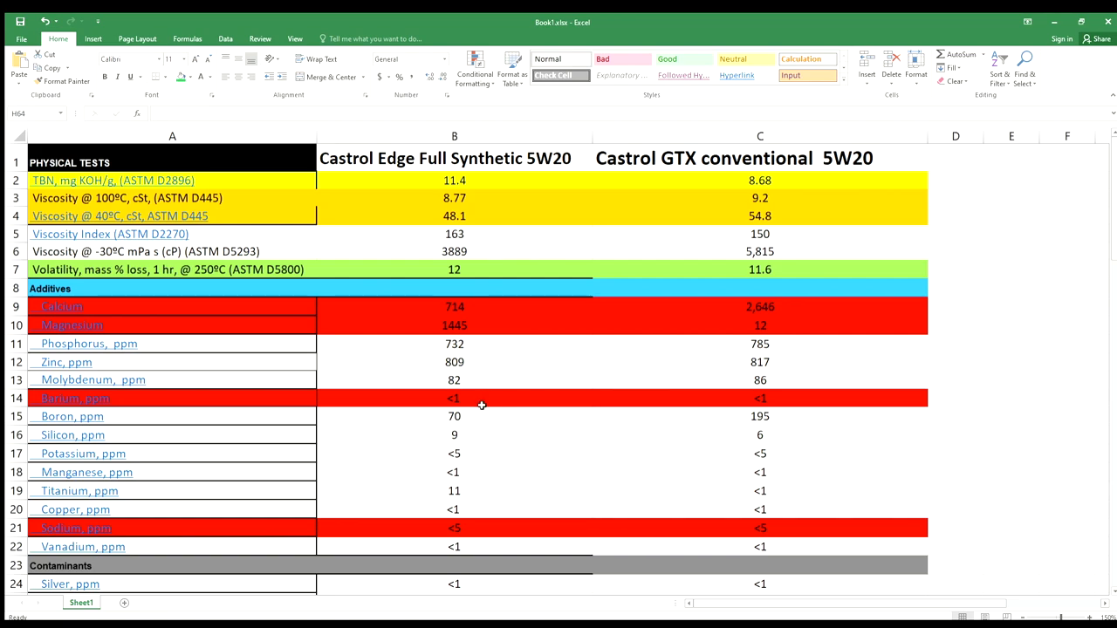
{"action": "scroll", "scroll_direction": "down", "scroll_amount": 3}
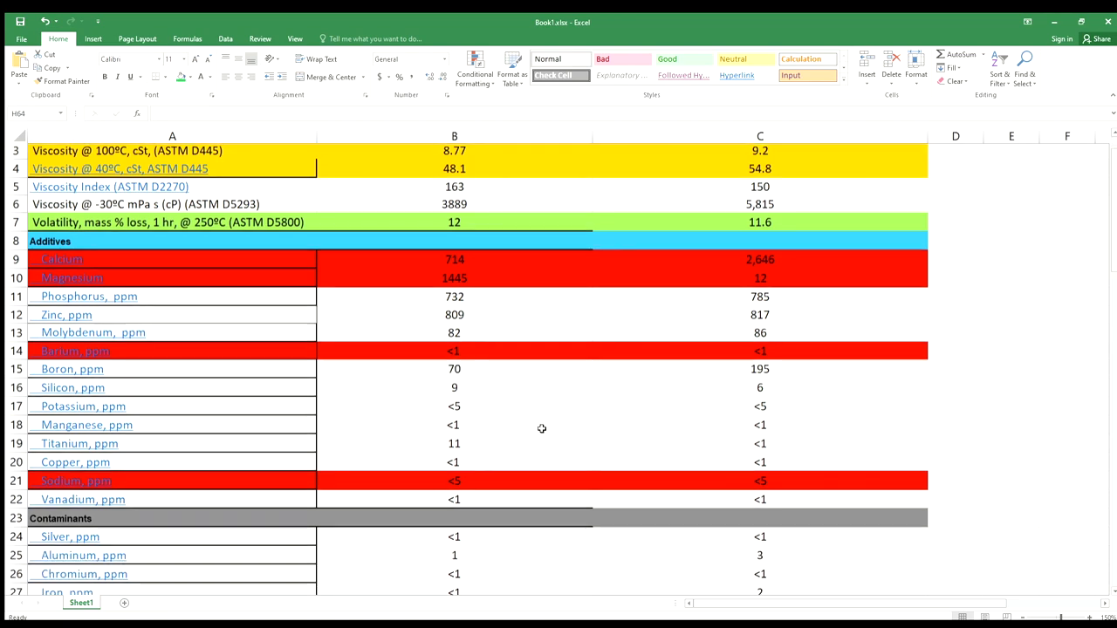
{"action": "scroll", "scroll_direction": "down", "scroll_amount": 3}
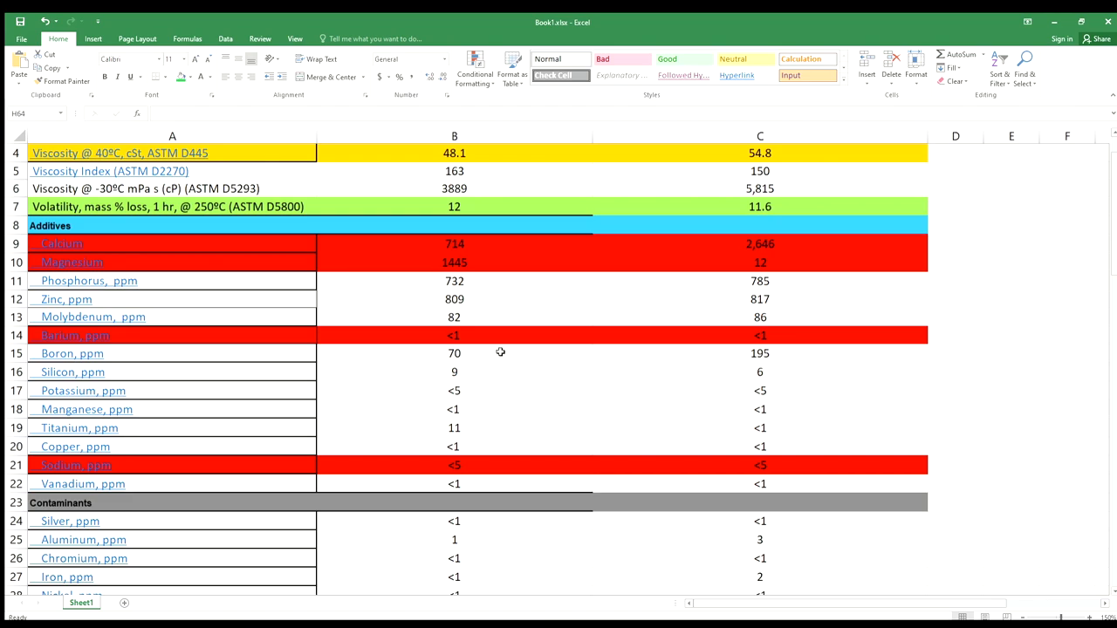
{"action": "mouse_move", "coordinate": [461, 356]}
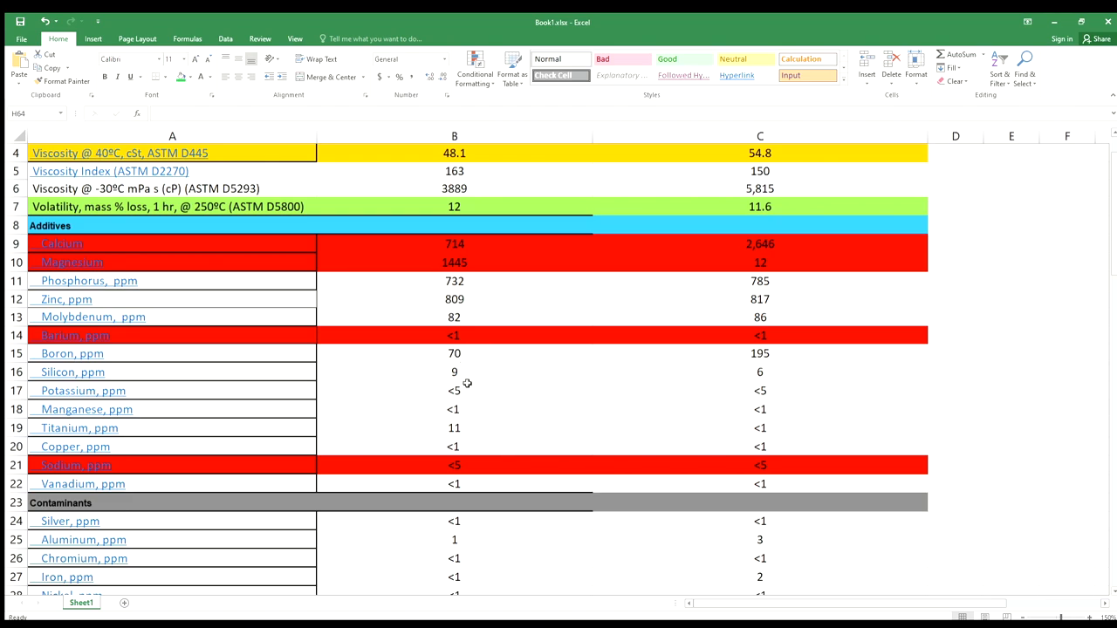
{"action": "mouse_move", "coordinate": [468, 349]}
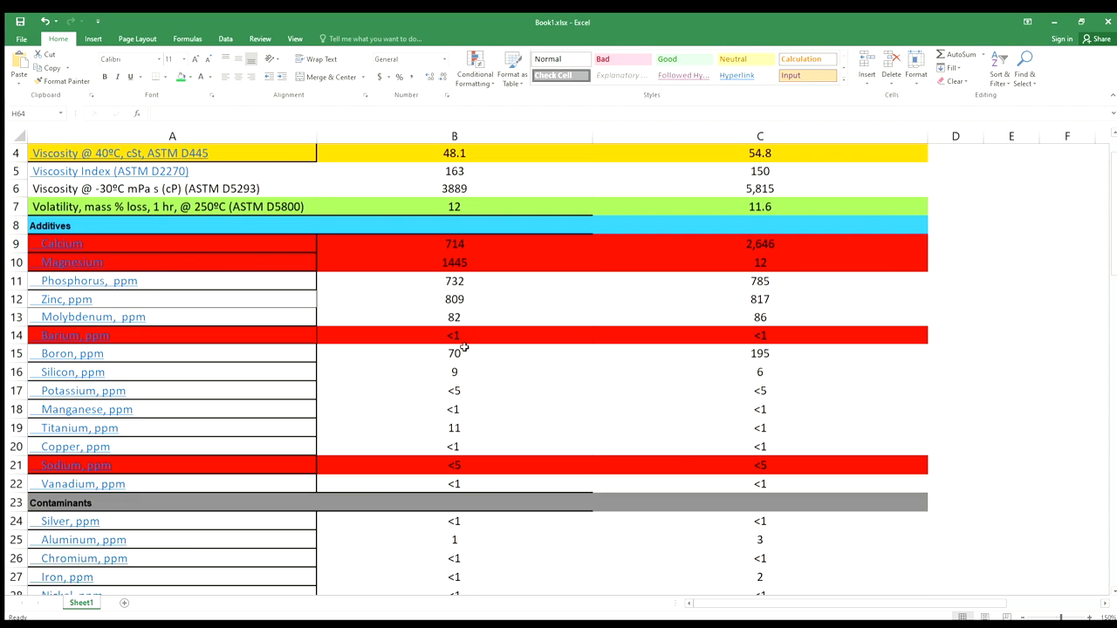
{"action": "mouse_move", "coordinate": [464, 429]}
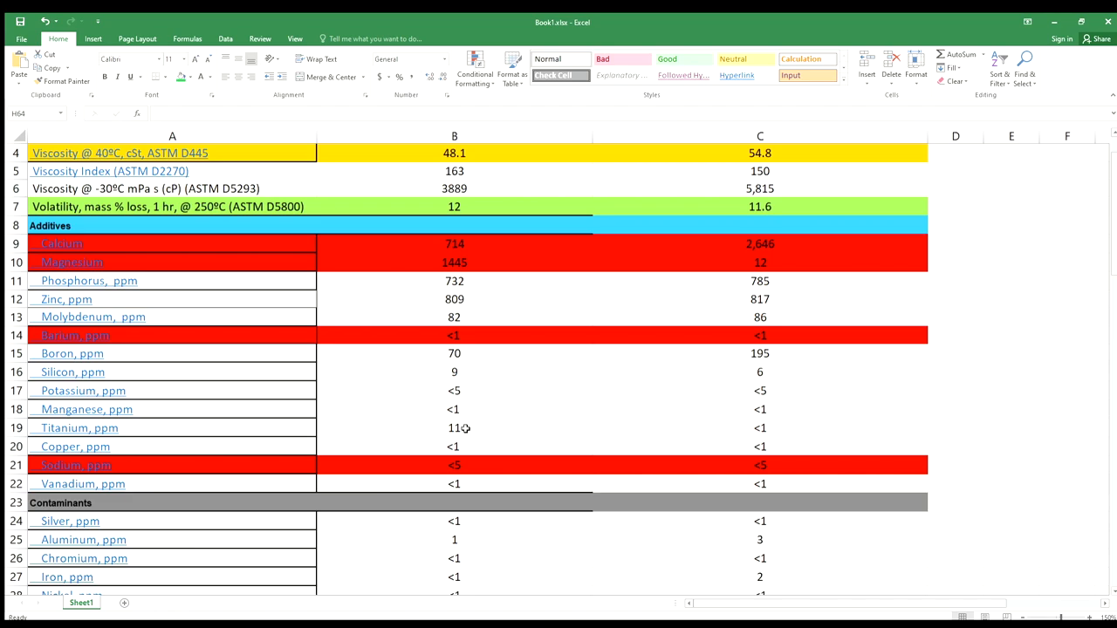
{"action": "mouse_move", "coordinate": [492, 388]}
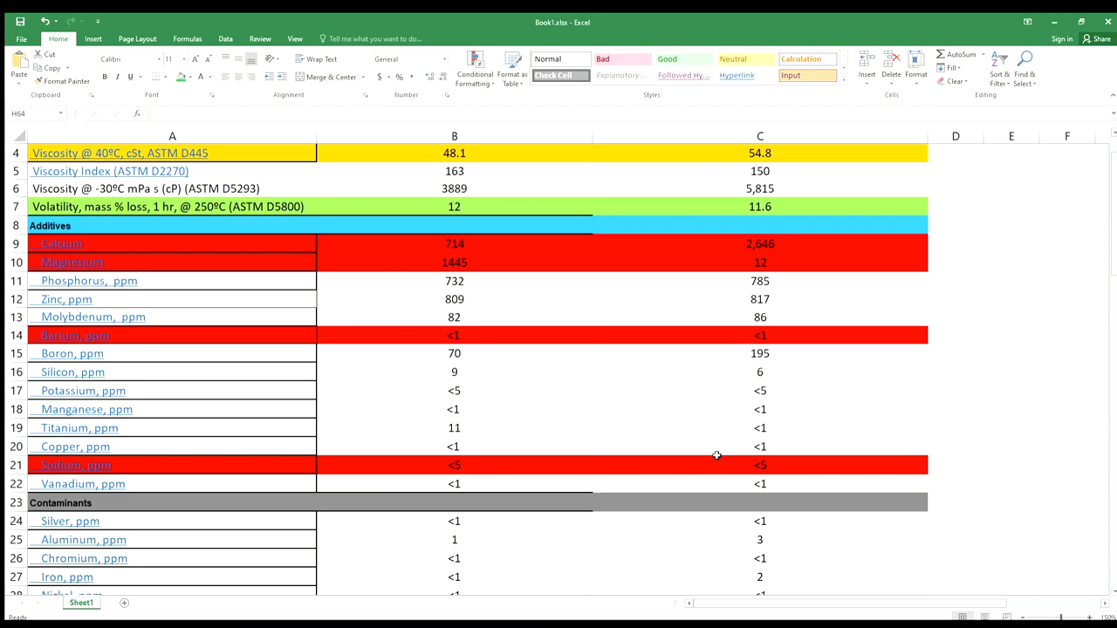
{"action": "mouse_move", "coordinate": [539, 349]}
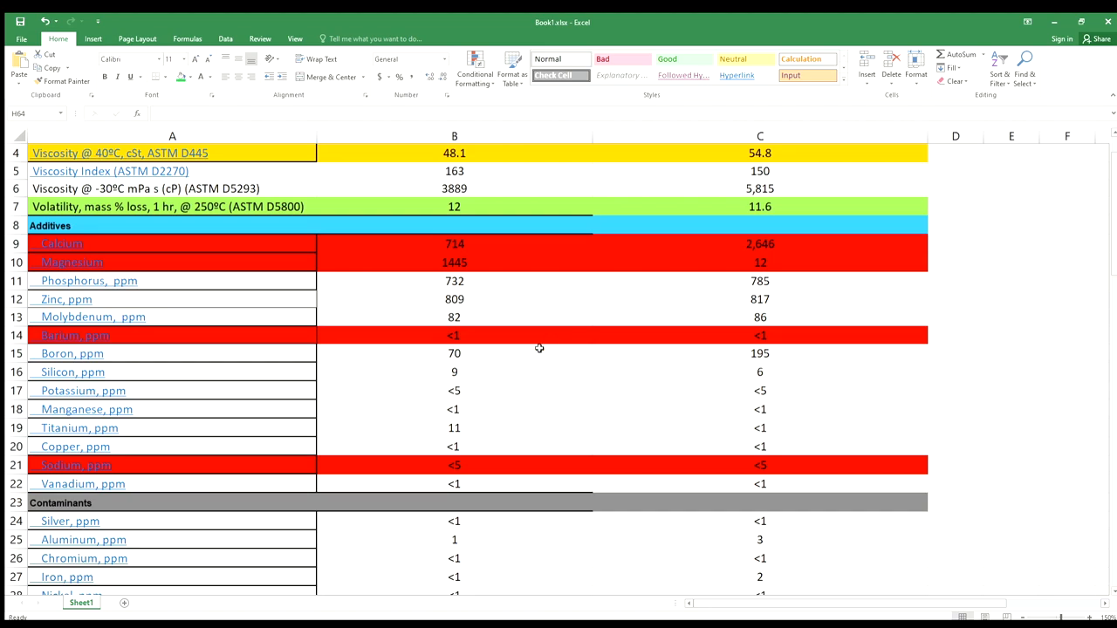
{"action": "mouse_move", "coordinate": [510, 411]}
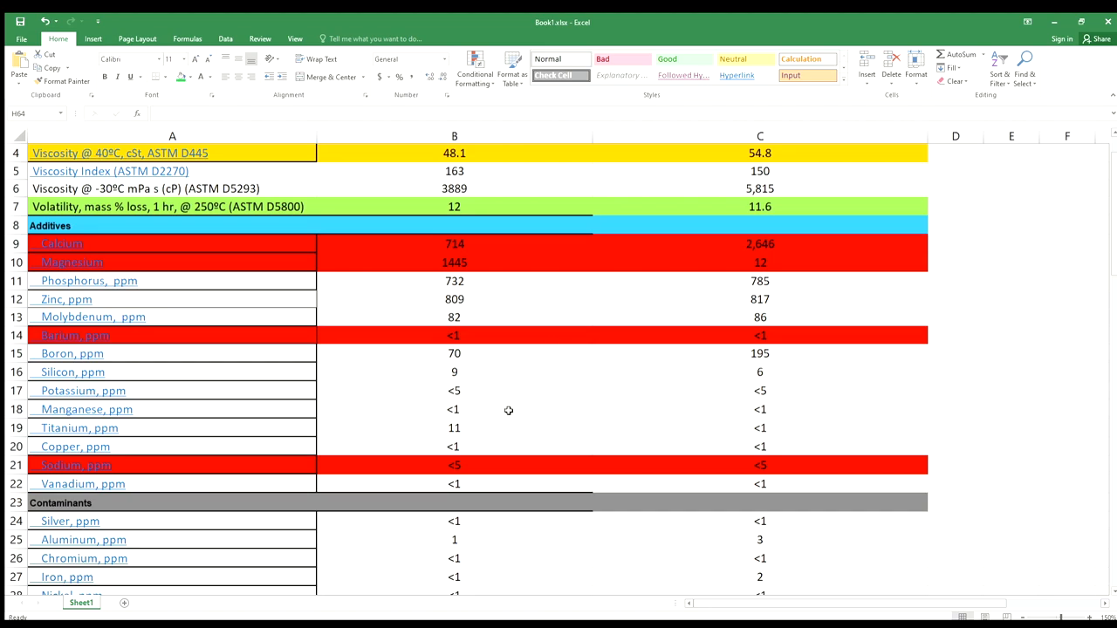
{"action": "mouse_move", "coordinate": [513, 428]}
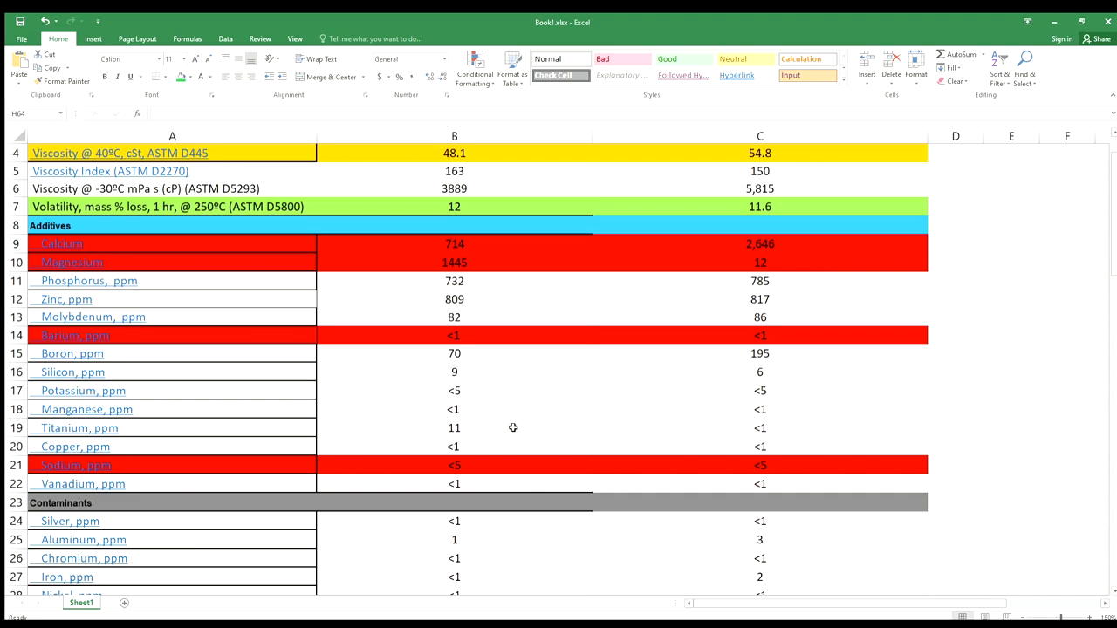
{"action": "scroll", "scroll_direction": "down", "scroll_amount": 3}
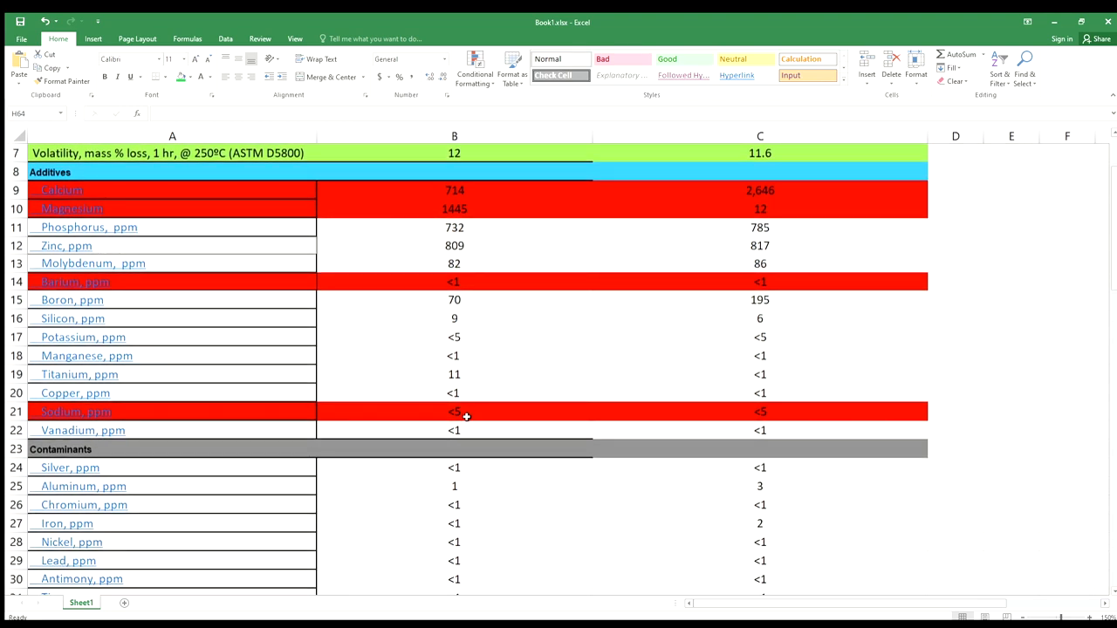
{"action": "mouse_move", "coordinate": [534, 426]}
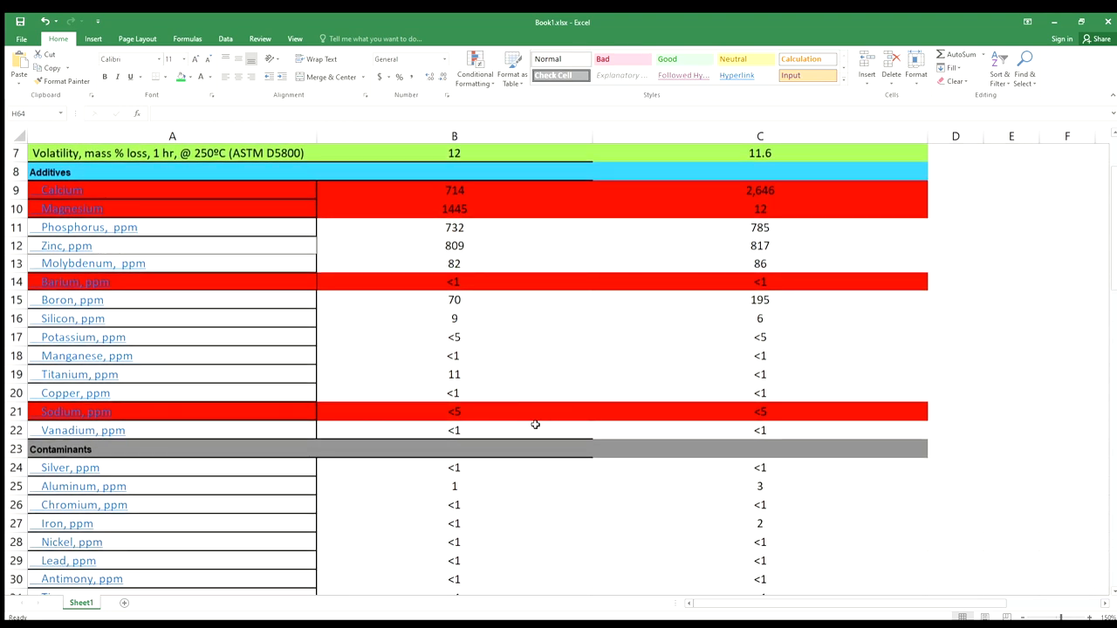
{"action": "scroll", "scroll_direction": "down", "scroll_amount": 3}
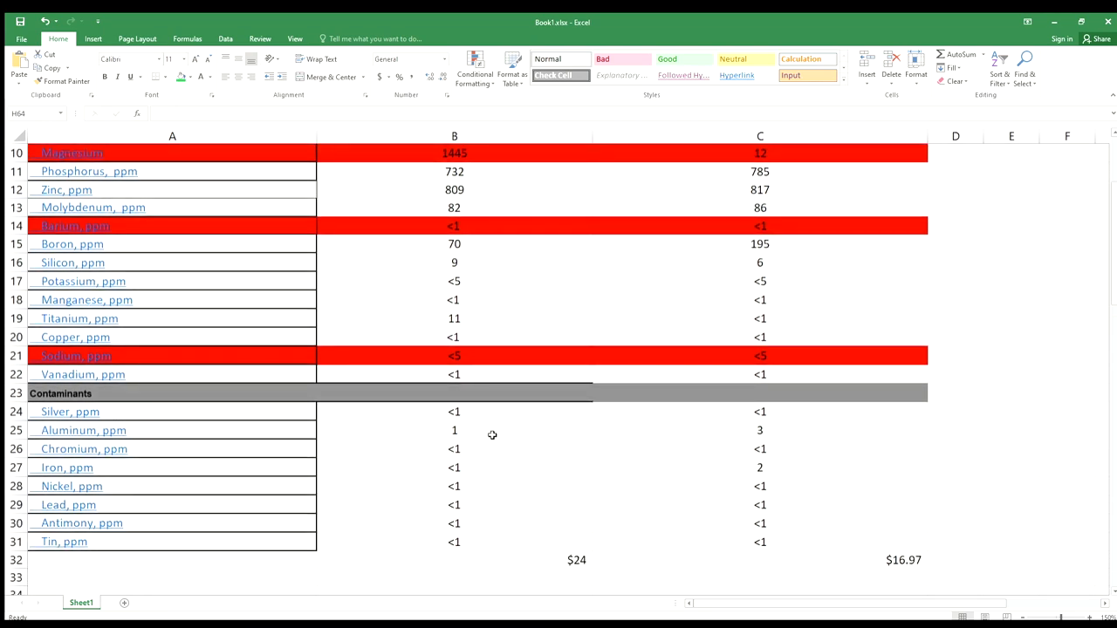
{"action": "mouse_move", "coordinate": [492, 426]}
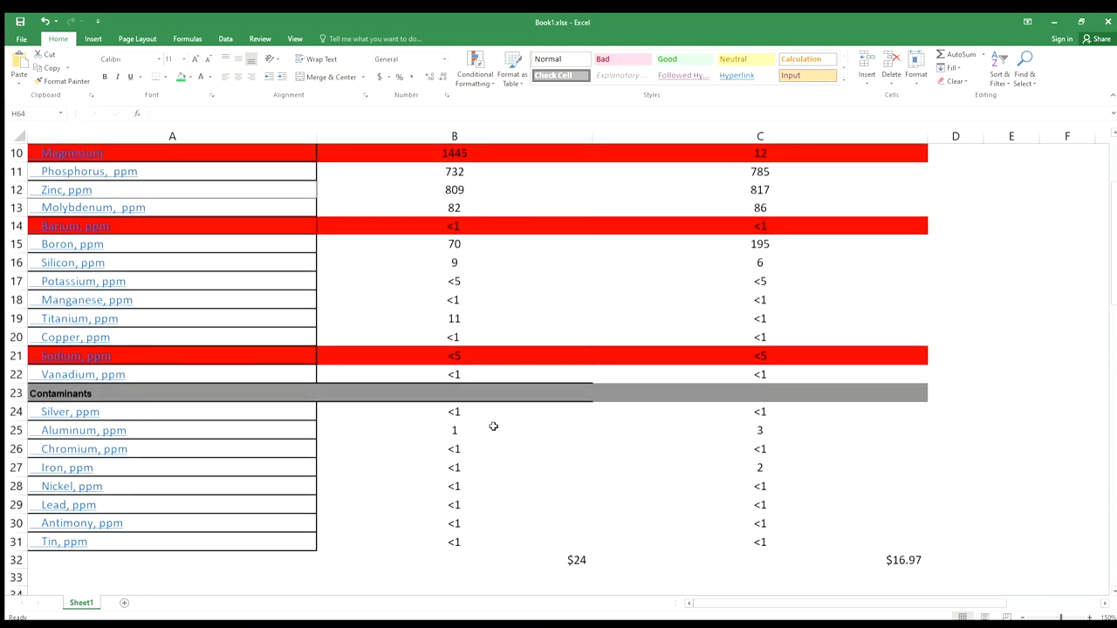
{"action": "mouse_move", "coordinate": [489, 426]}
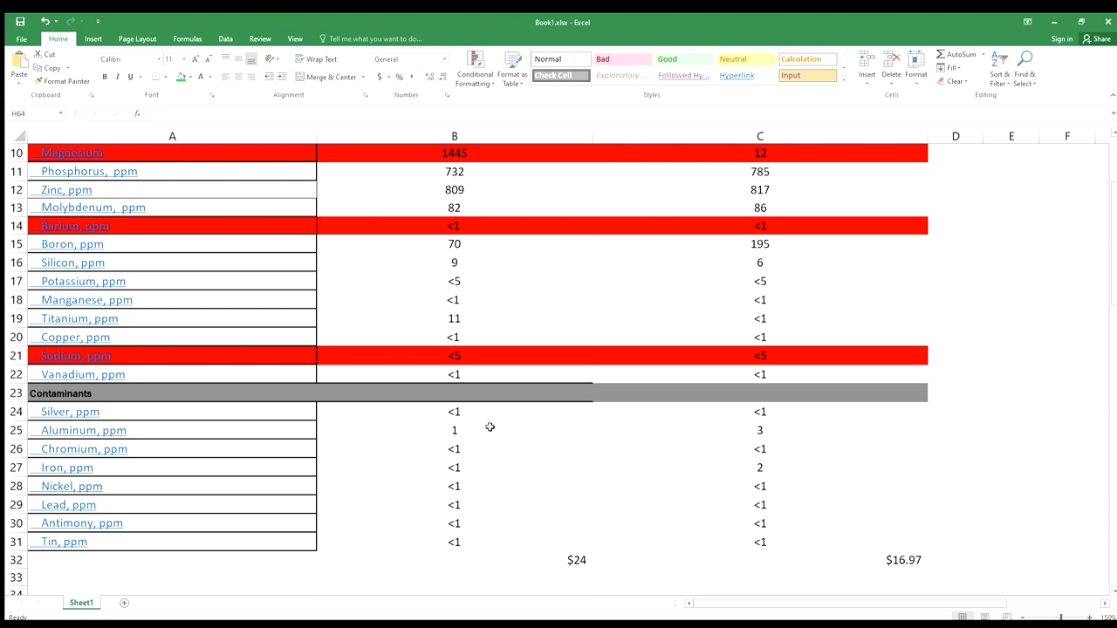
{"action": "mouse_move", "coordinate": [803, 436]}
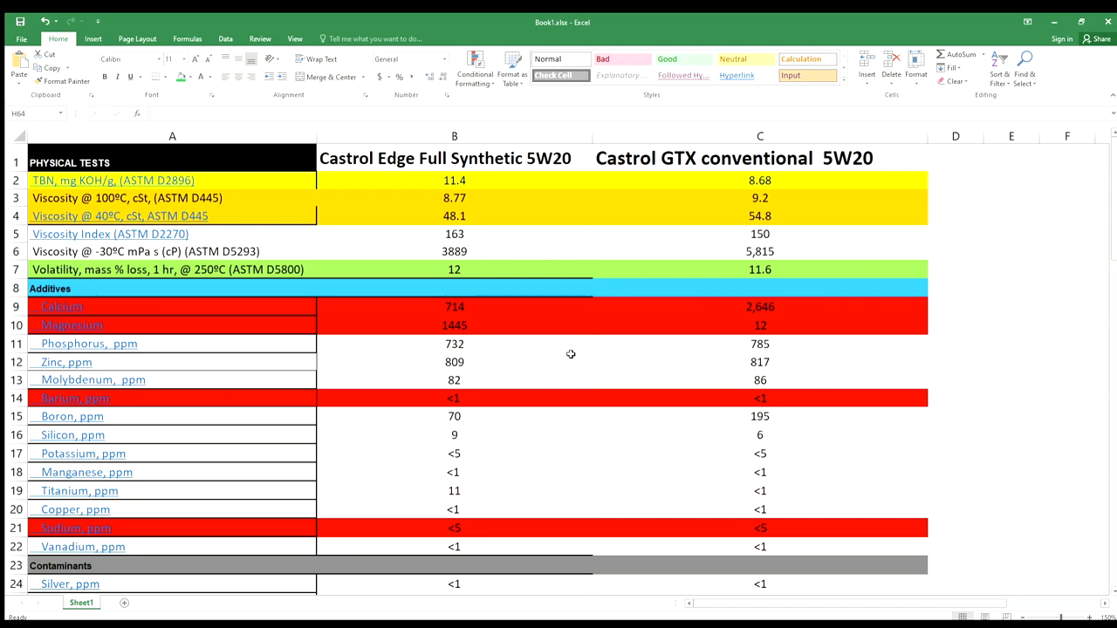
{"action": "mouse_move", "coordinate": [569, 355]}
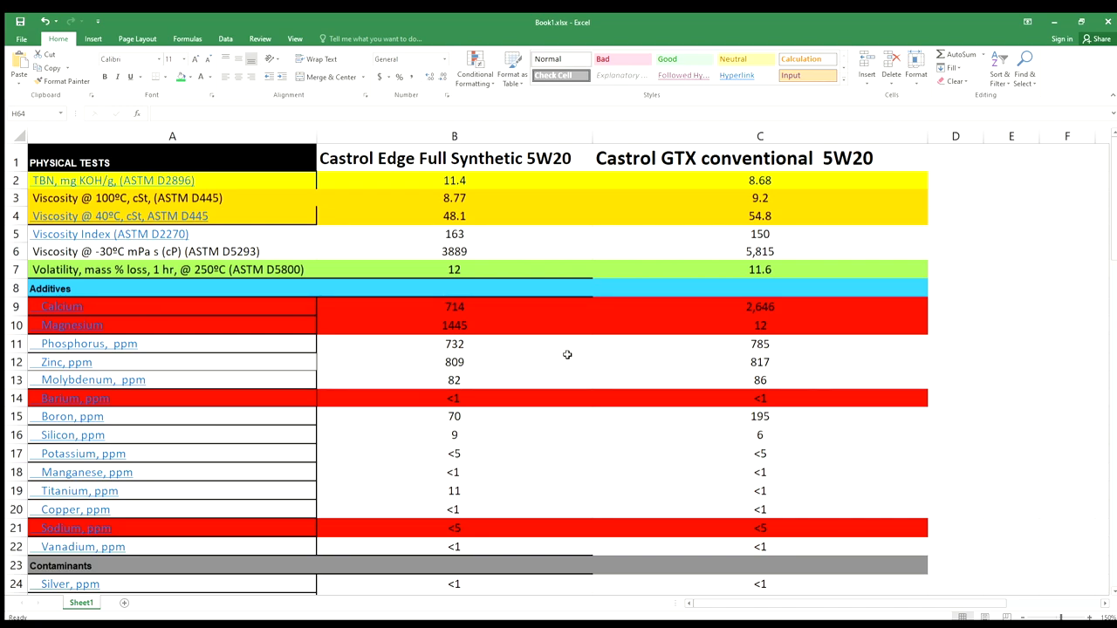
{"action": "mouse_move", "coordinate": [728, 506]}
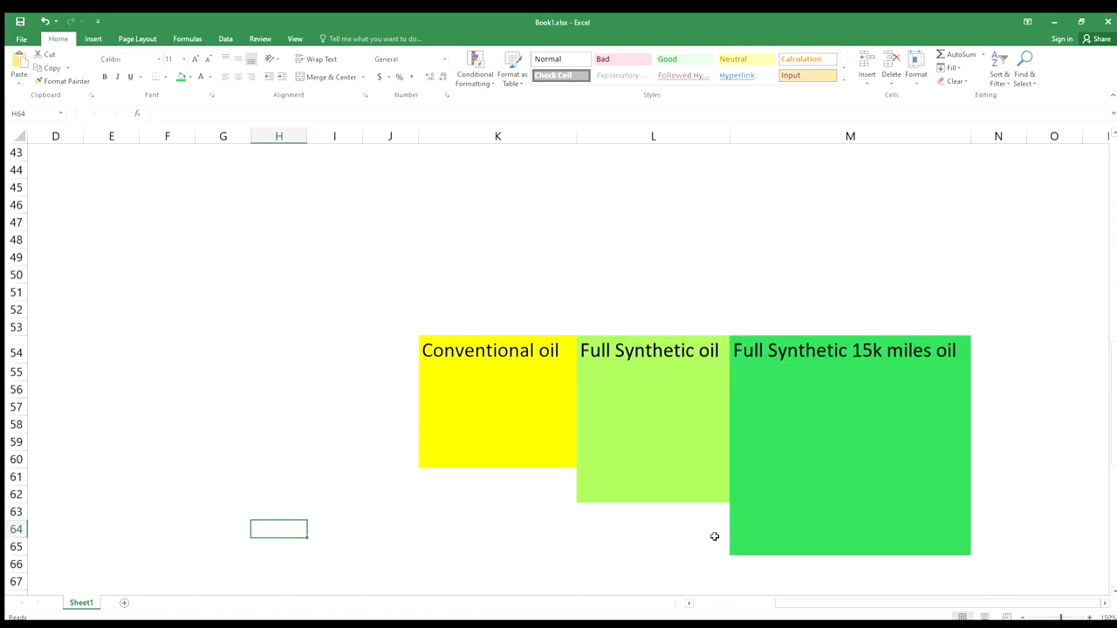
{"action": "mouse_move", "coordinate": [713, 521]}
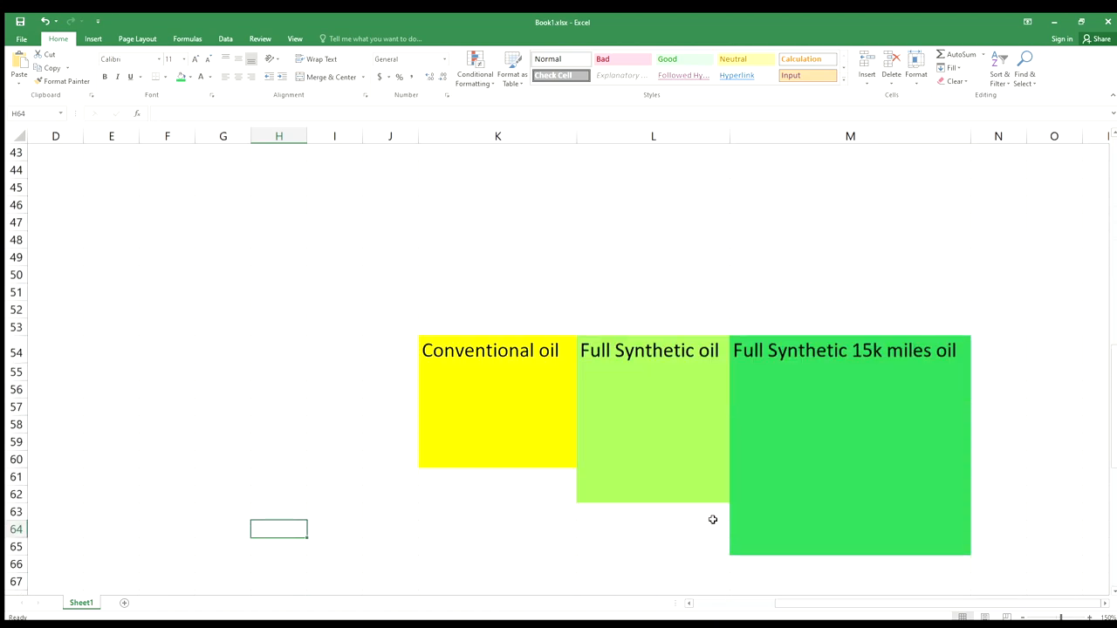
{"action": "mouse_move", "coordinate": [705, 507]}
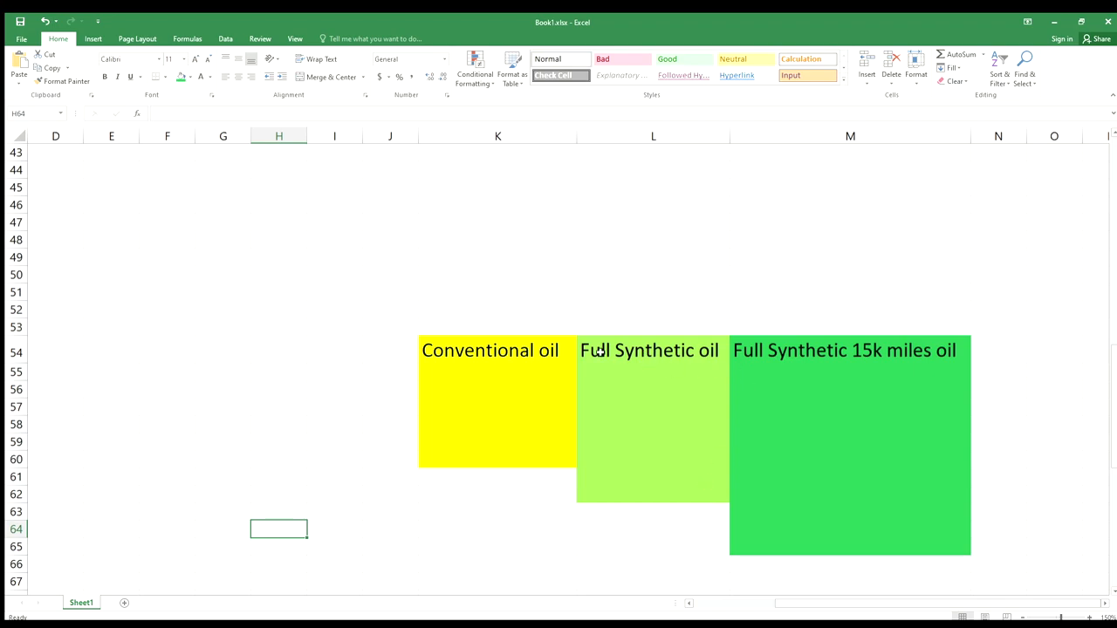
{"action": "mouse_move", "coordinate": [646, 398]}
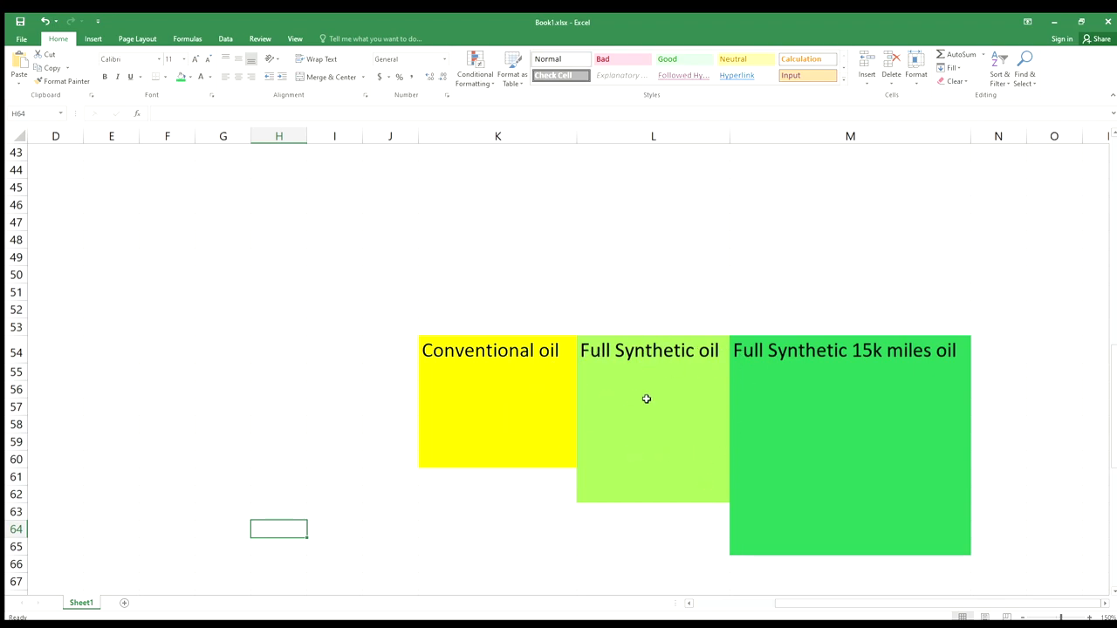
{"action": "mouse_move", "coordinate": [797, 503]}
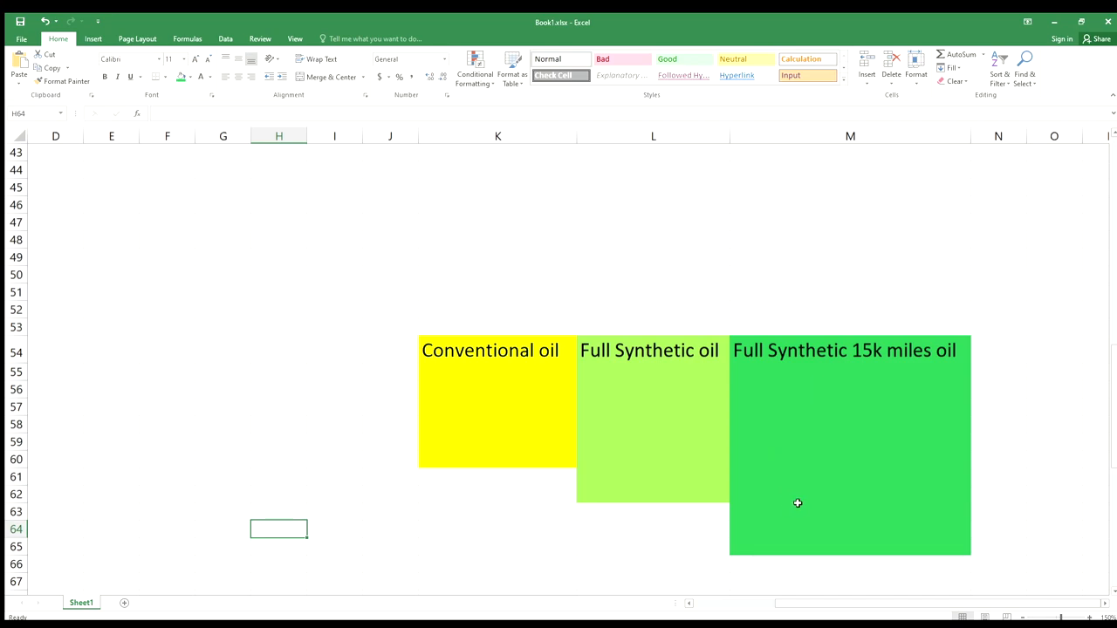
{"action": "mouse_move", "coordinate": [747, 483]}
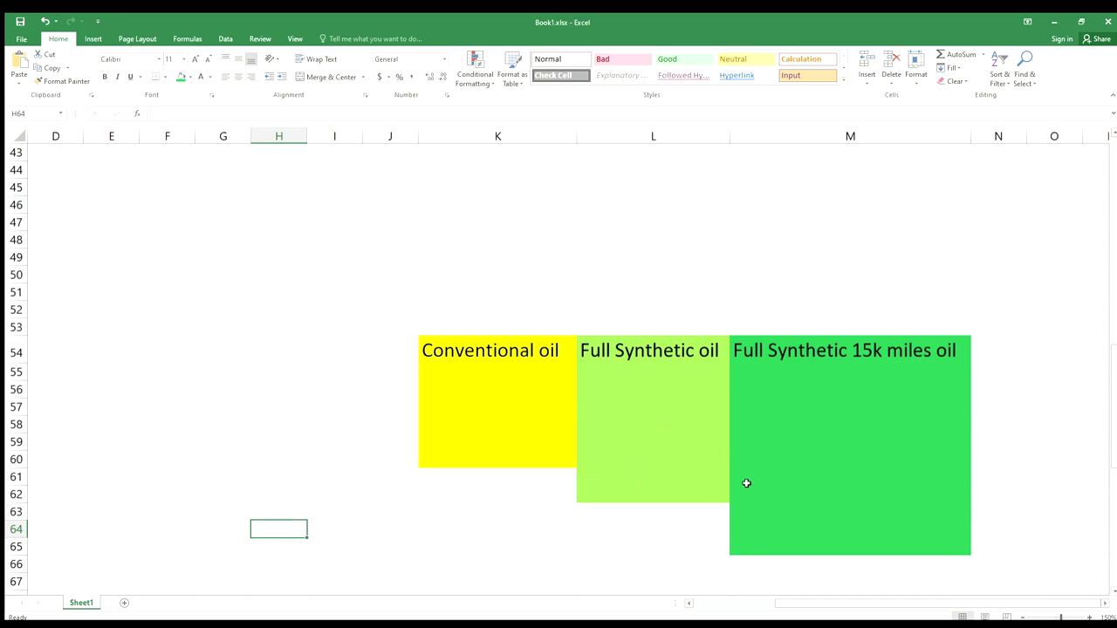
{"action": "mouse_move", "coordinate": [541, 412]}
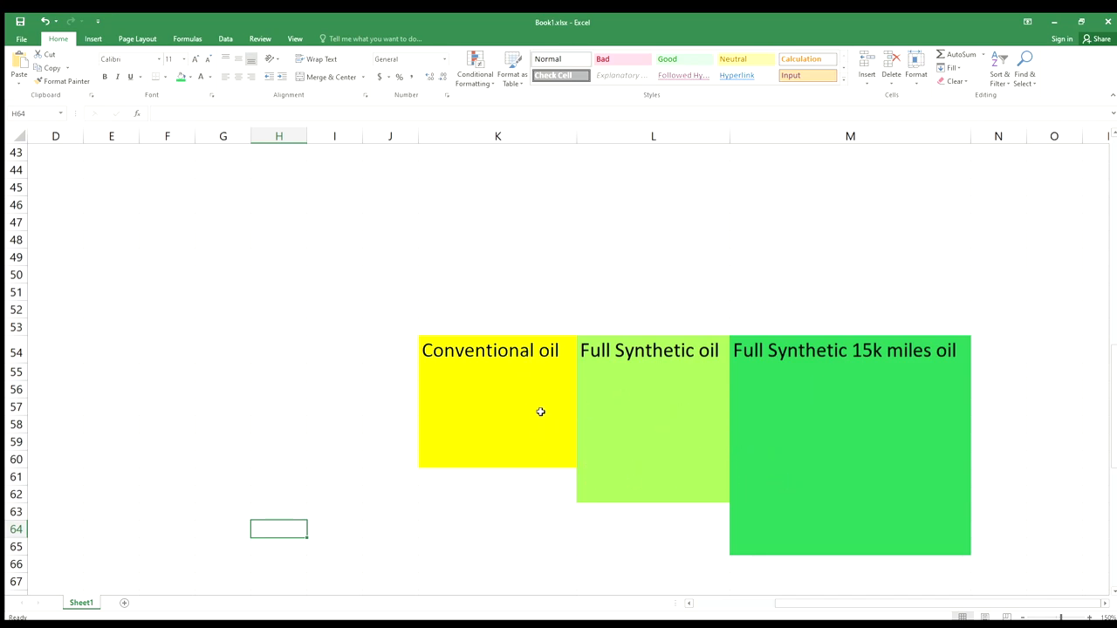
{"action": "mouse_move", "coordinate": [608, 349]}
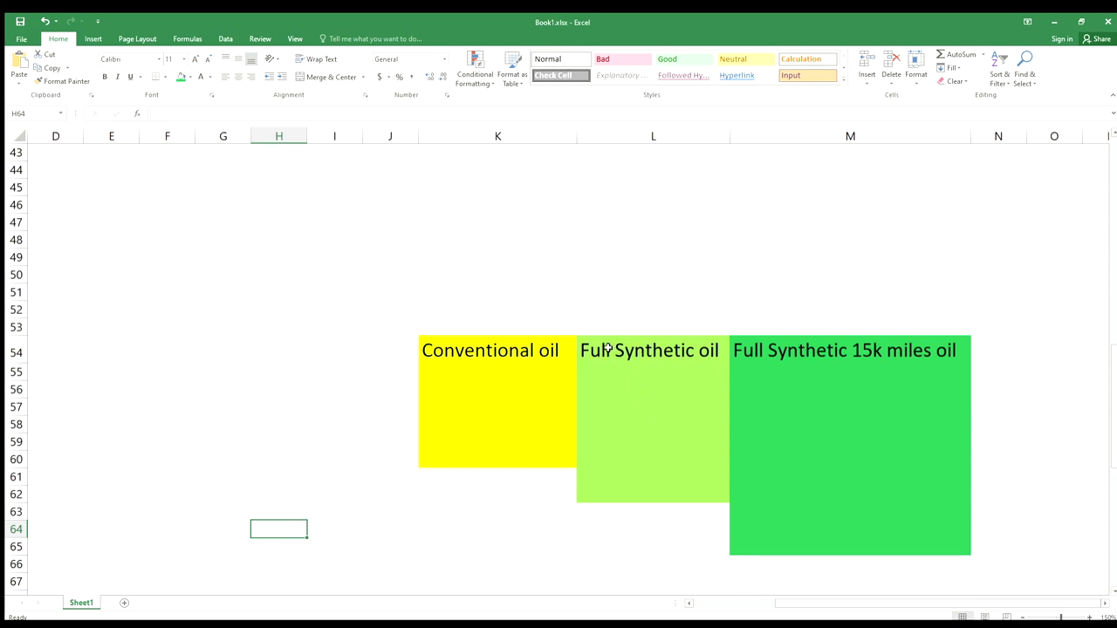
{"action": "mouse_move", "coordinate": [656, 398]}
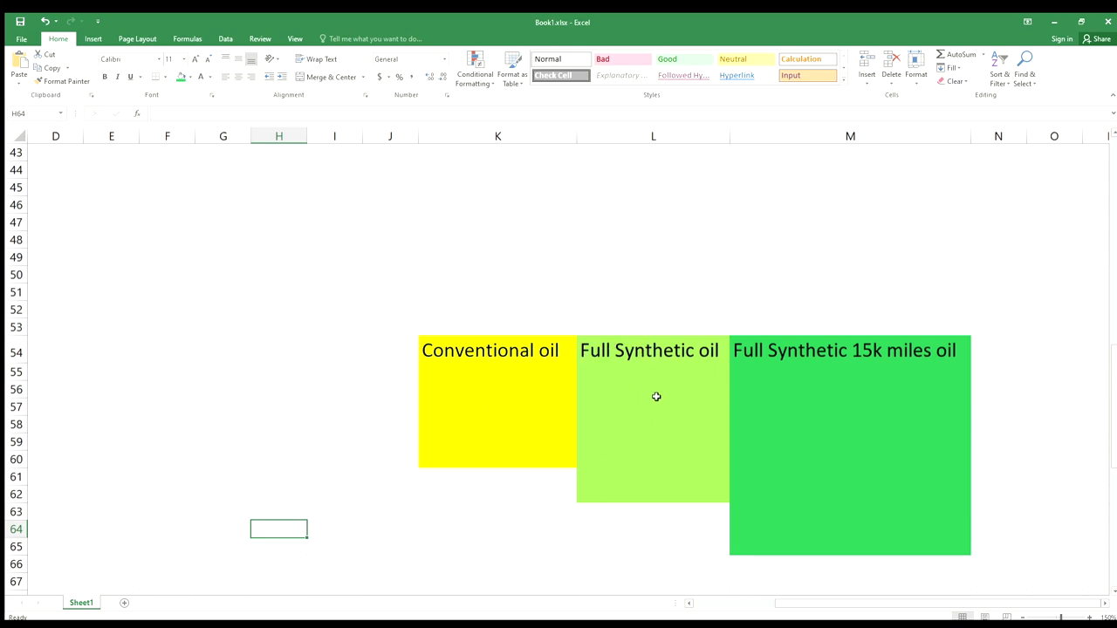
{"action": "mouse_move", "coordinate": [671, 452]}
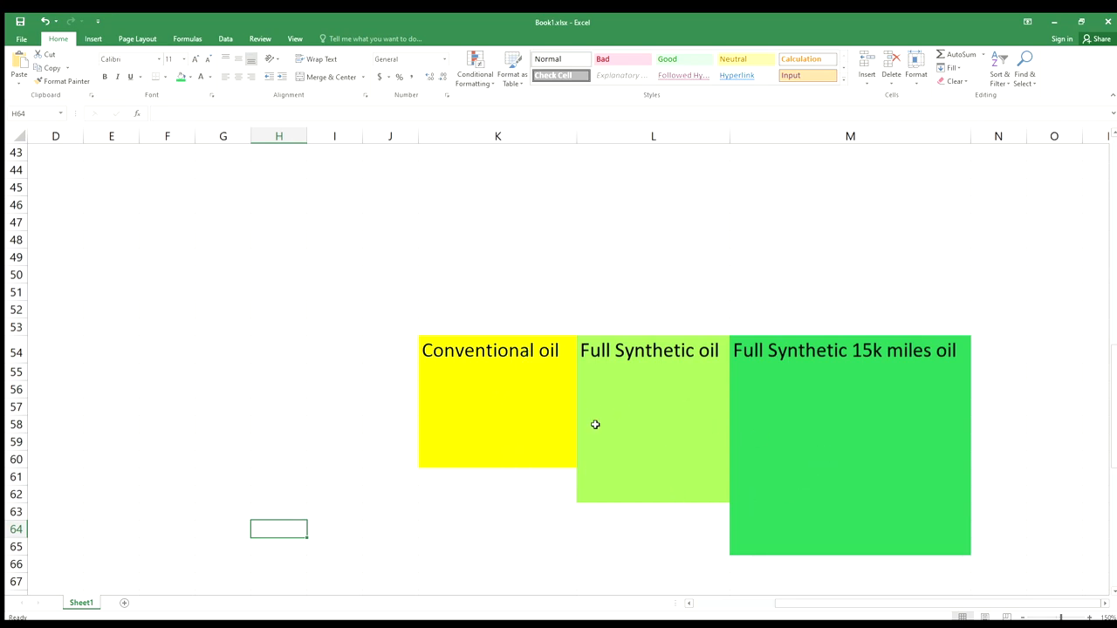
{"action": "mouse_move", "coordinate": [801, 374]}
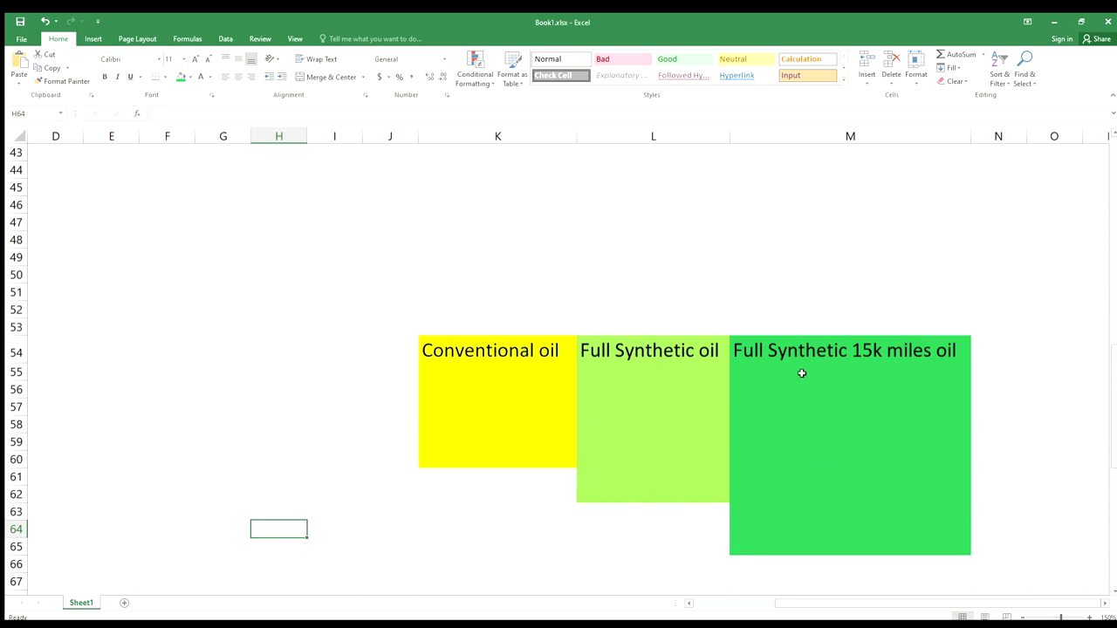
{"action": "mouse_move", "coordinate": [901, 377]}
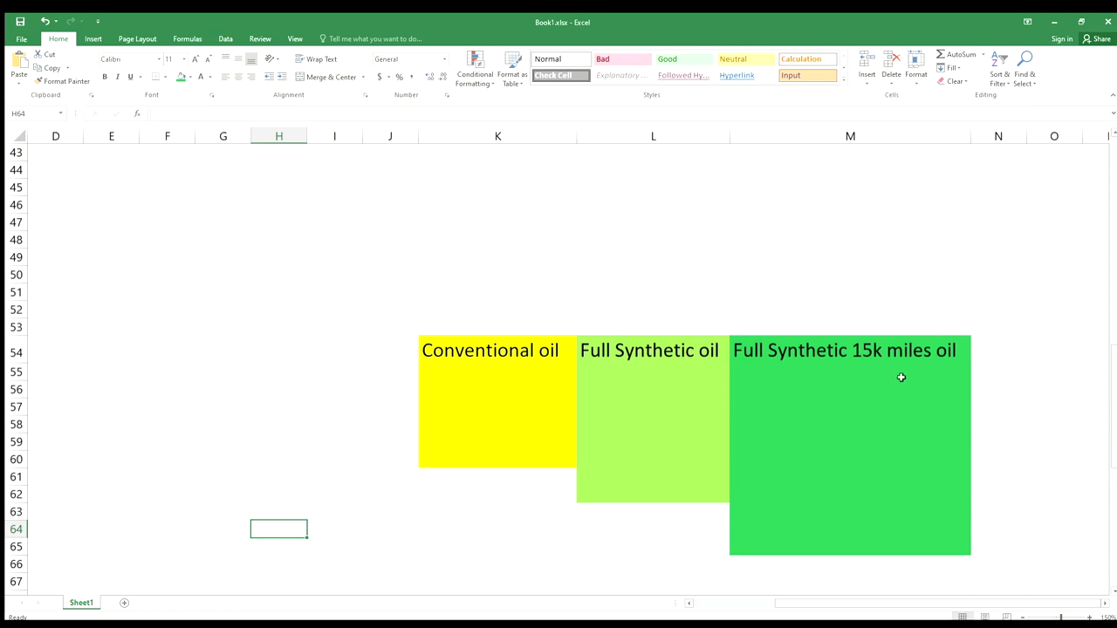
{"action": "mouse_move", "coordinate": [829, 428]}
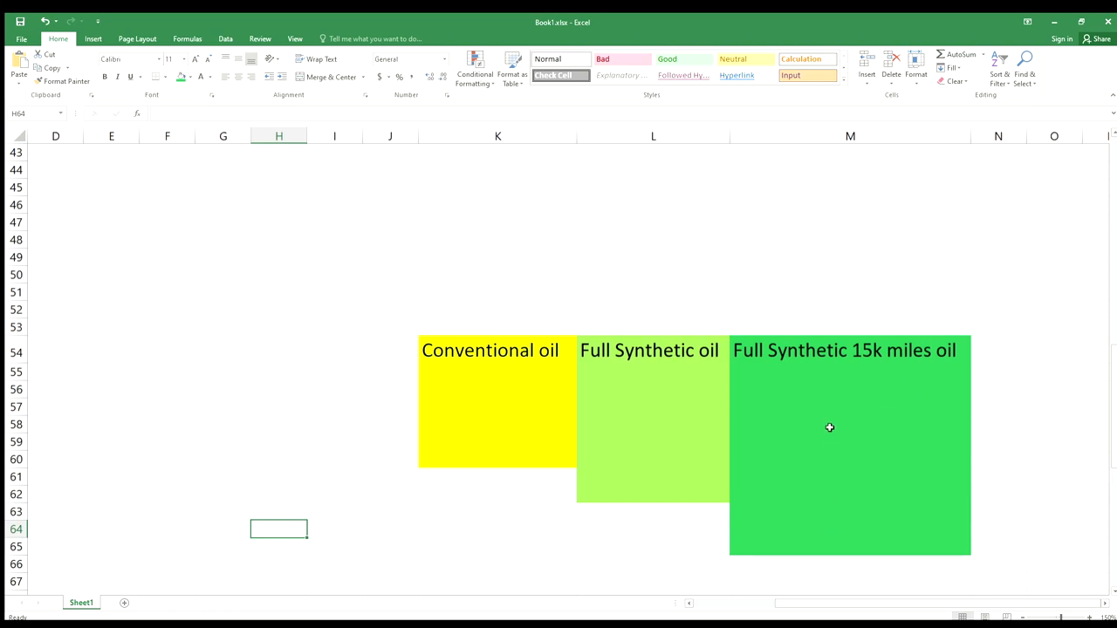
{"action": "mouse_move", "coordinate": [614, 386]}
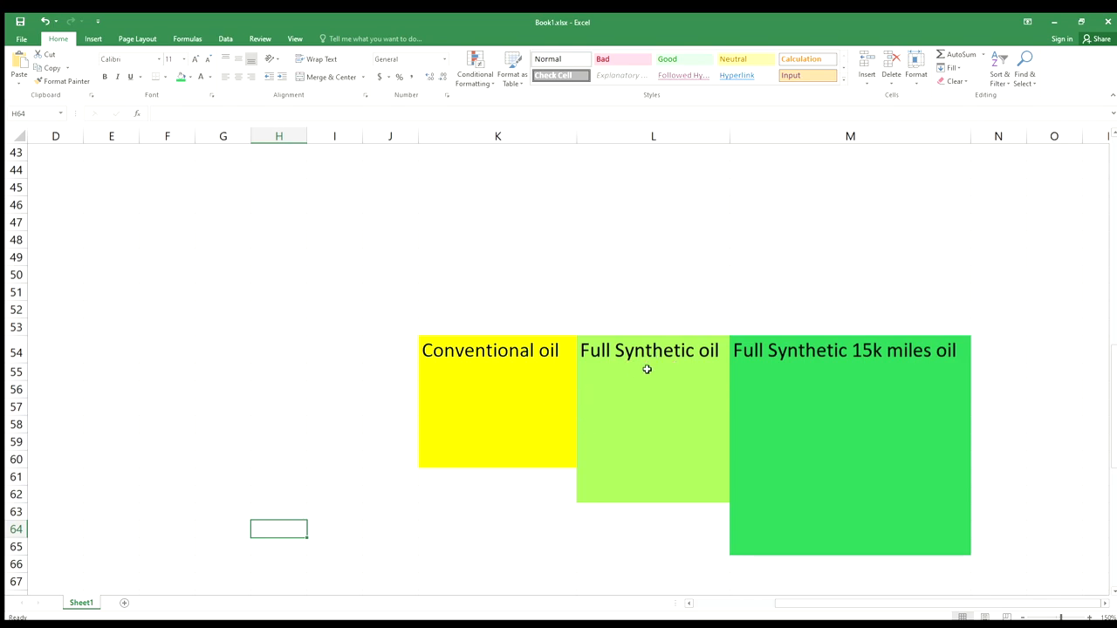
{"action": "mouse_move", "coordinate": [604, 515]}
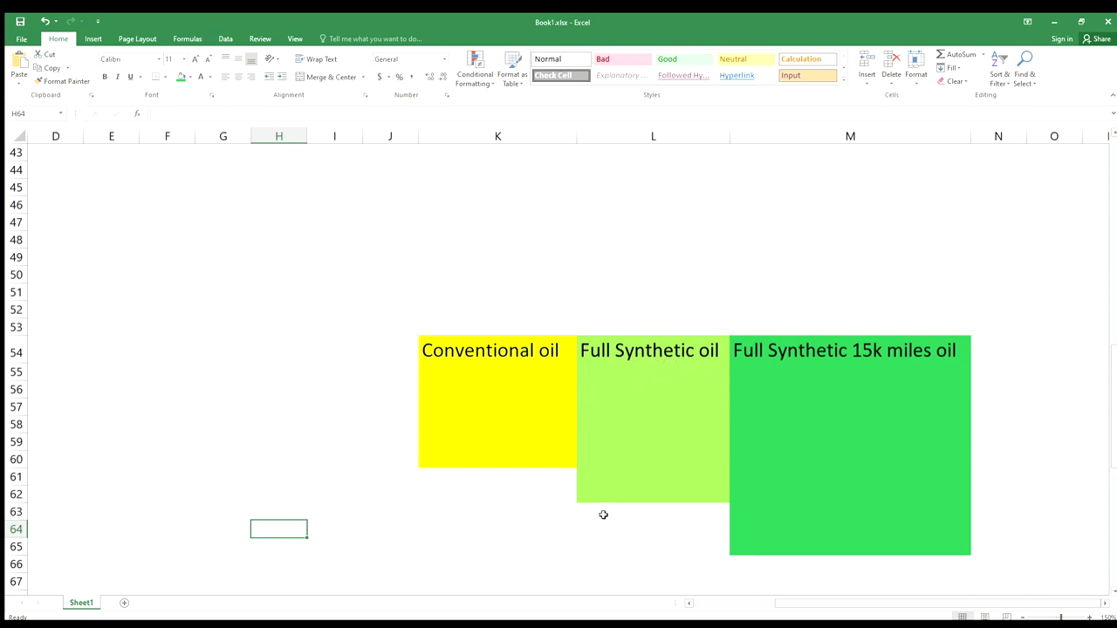
{"action": "mouse_move", "coordinate": [592, 269]}
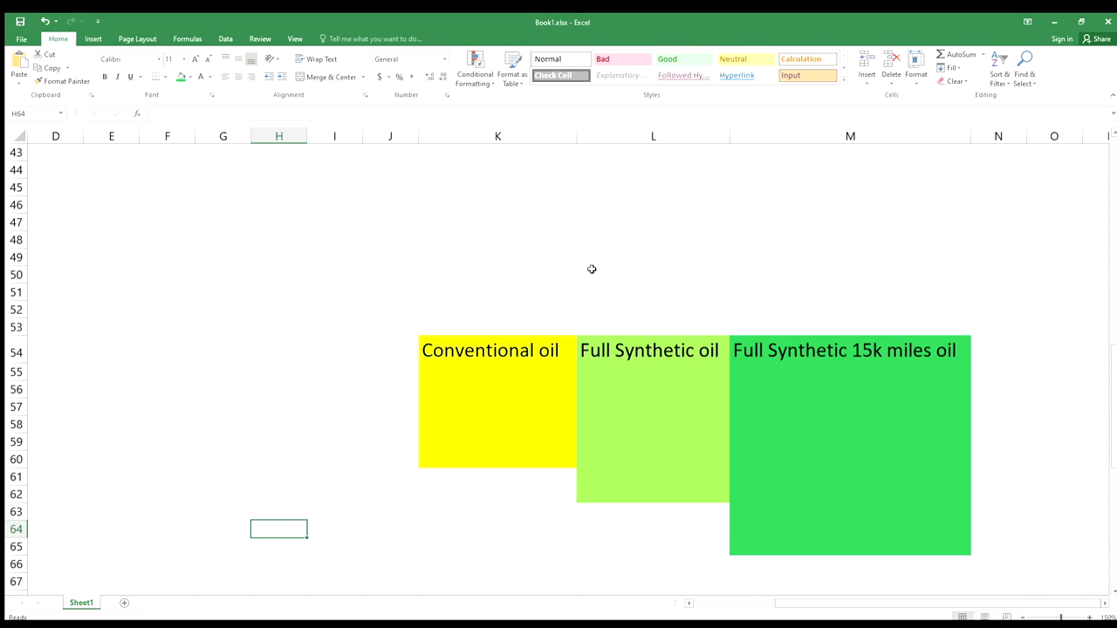
{"action": "mouse_move", "coordinate": [803, 384]}
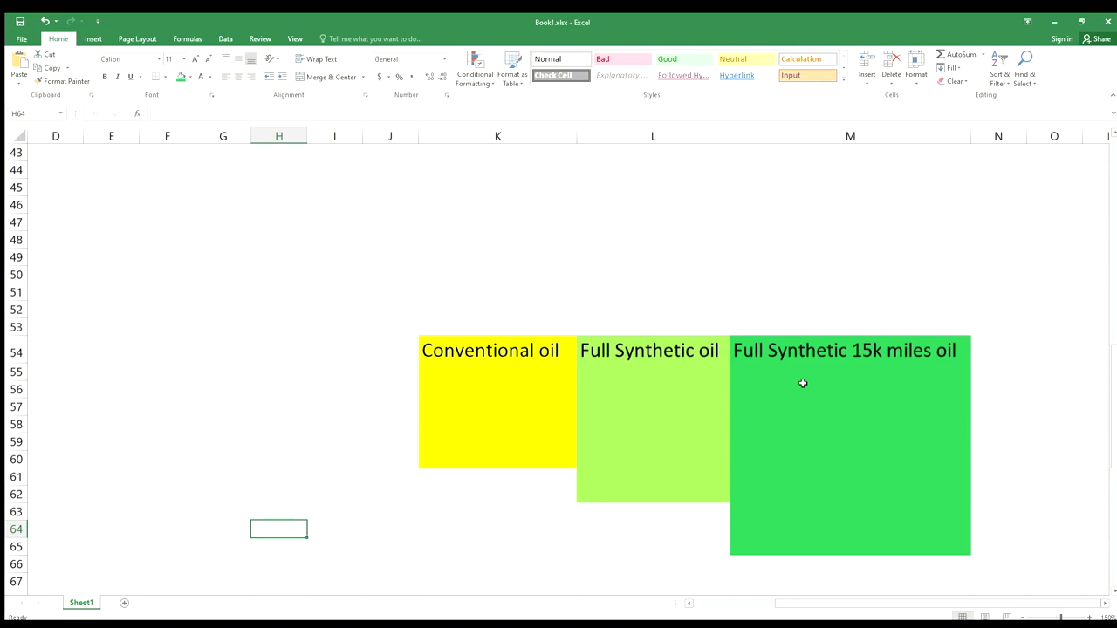
{"action": "mouse_move", "coordinate": [712, 461]}
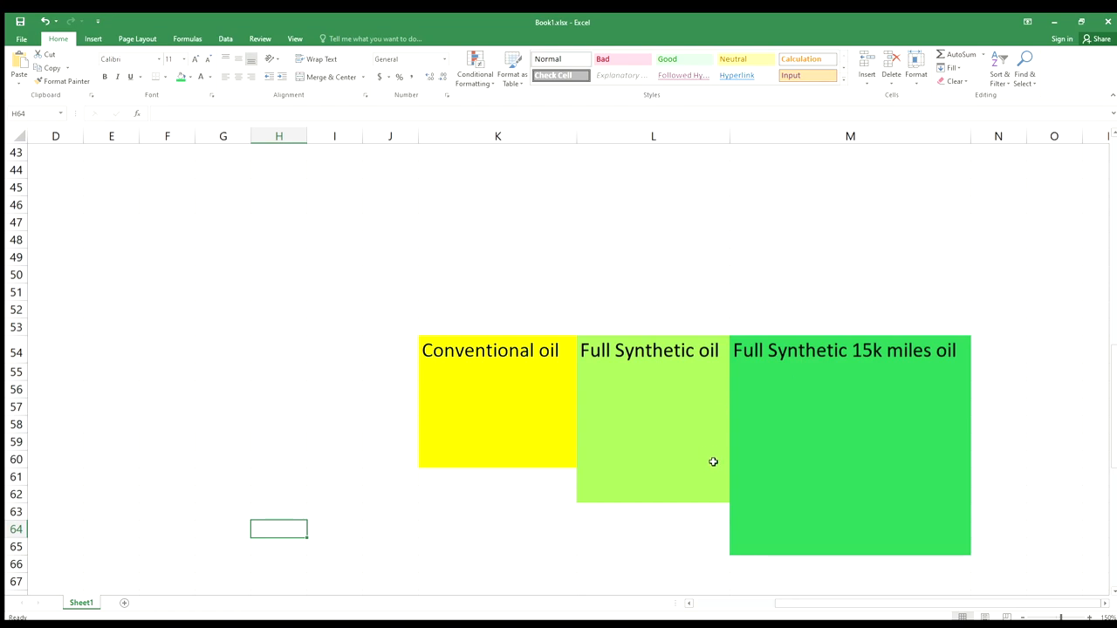
{"action": "mouse_move", "coordinate": [637, 381]}
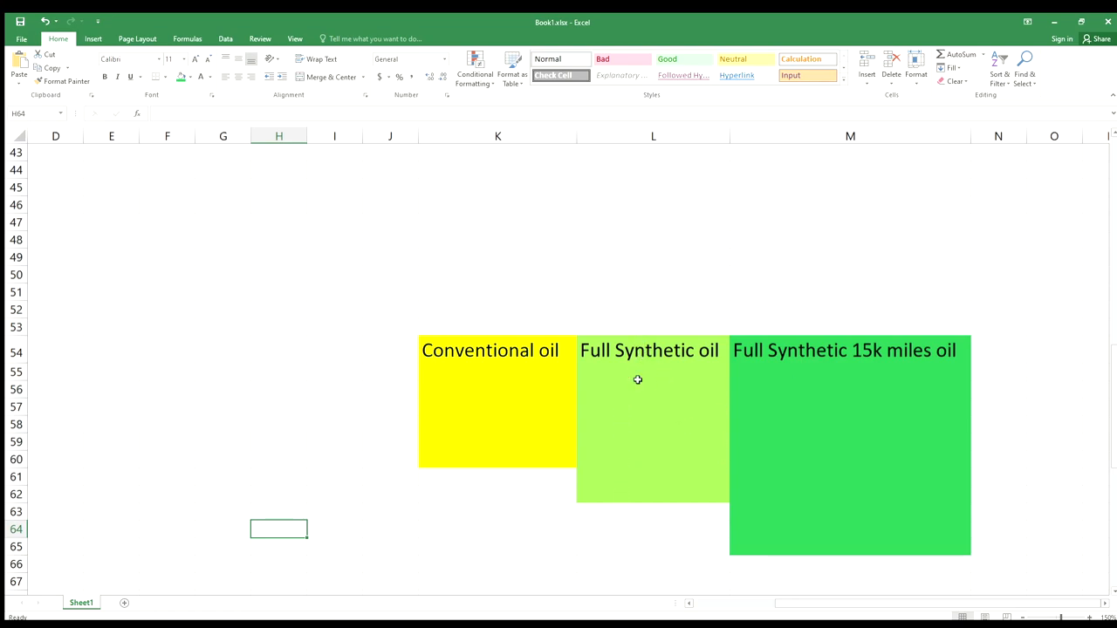
{"action": "mouse_move", "coordinate": [625, 424]}
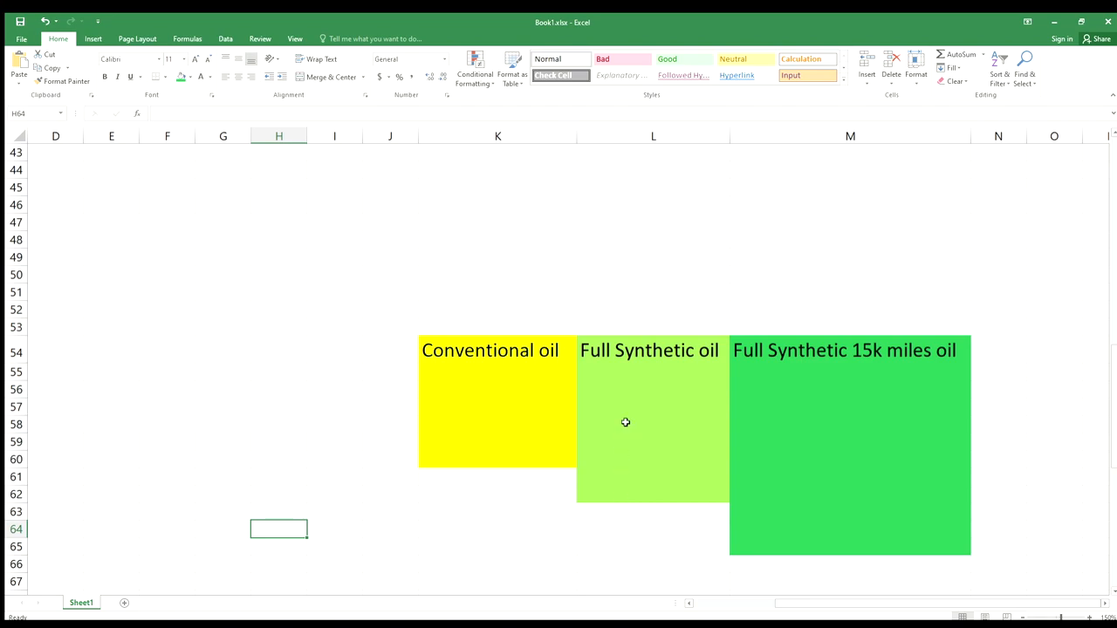
{"action": "mouse_move", "coordinate": [688, 412]}
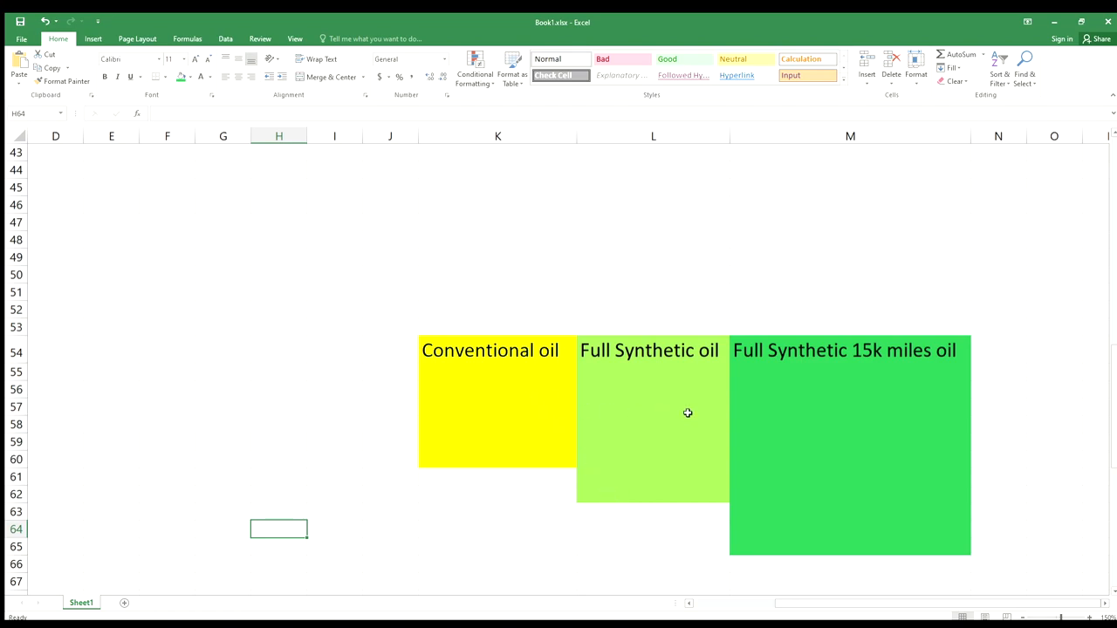
{"action": "mouse_move", "coordinate": [866, 405]}
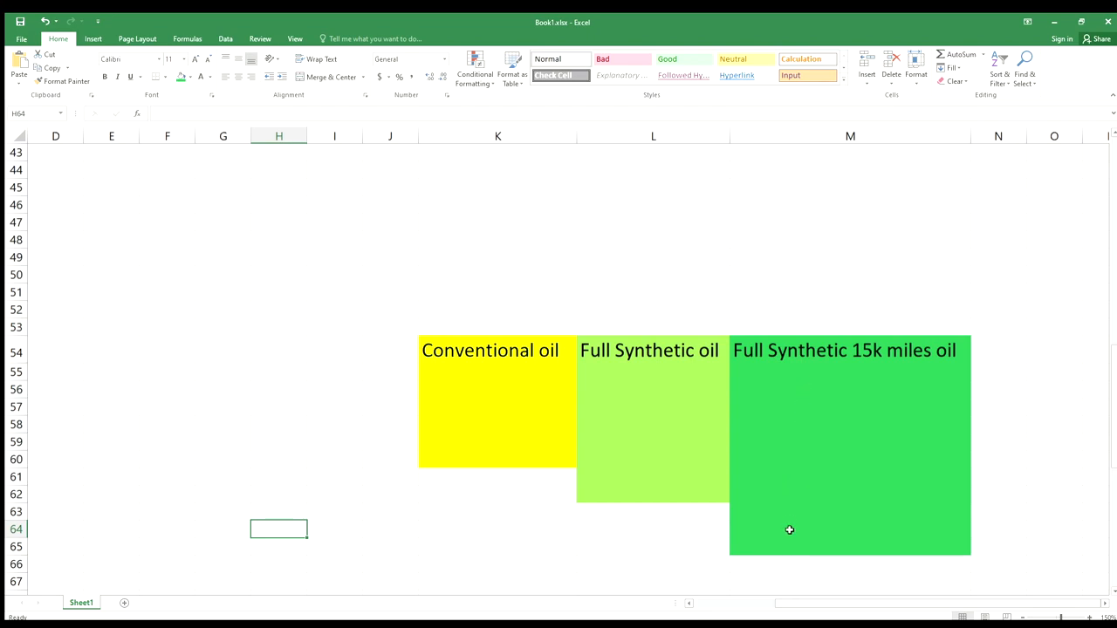
{"action": "mouse_move", "coordinate": [750, 507]}
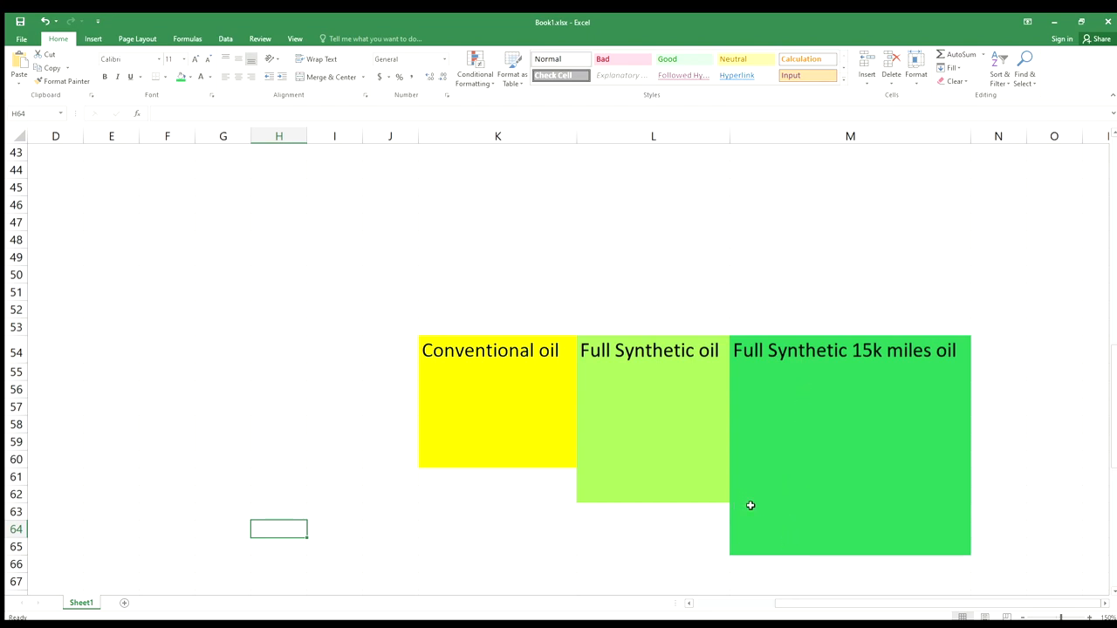
{"action": "mouse_move", "coordinate": [747, 548]}
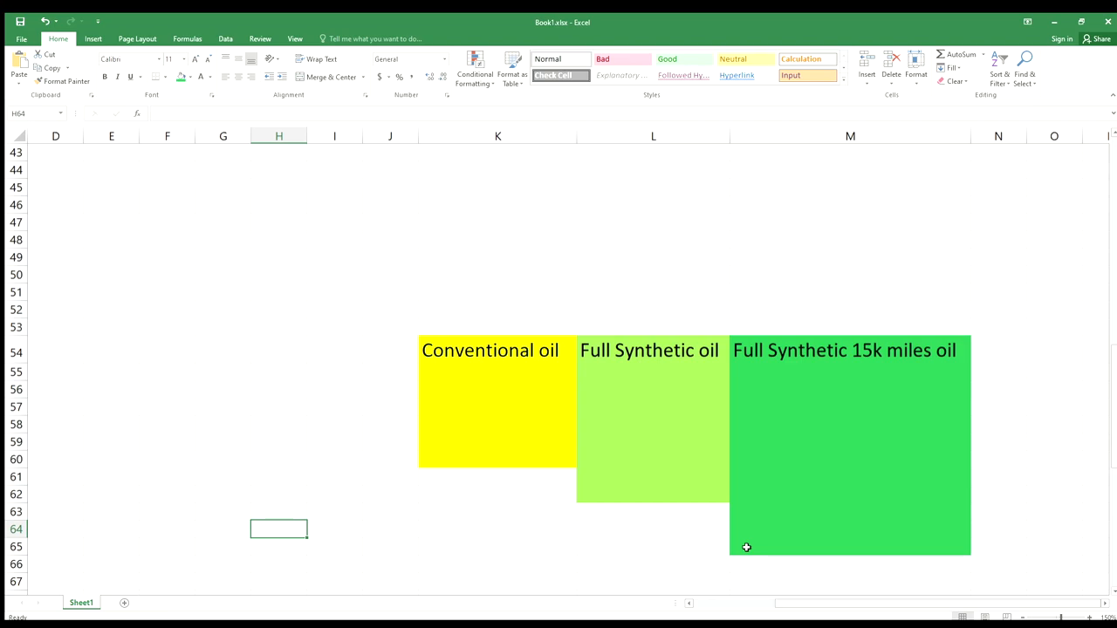
{"action": "mouse_move", "coordinate": [698, 375]}
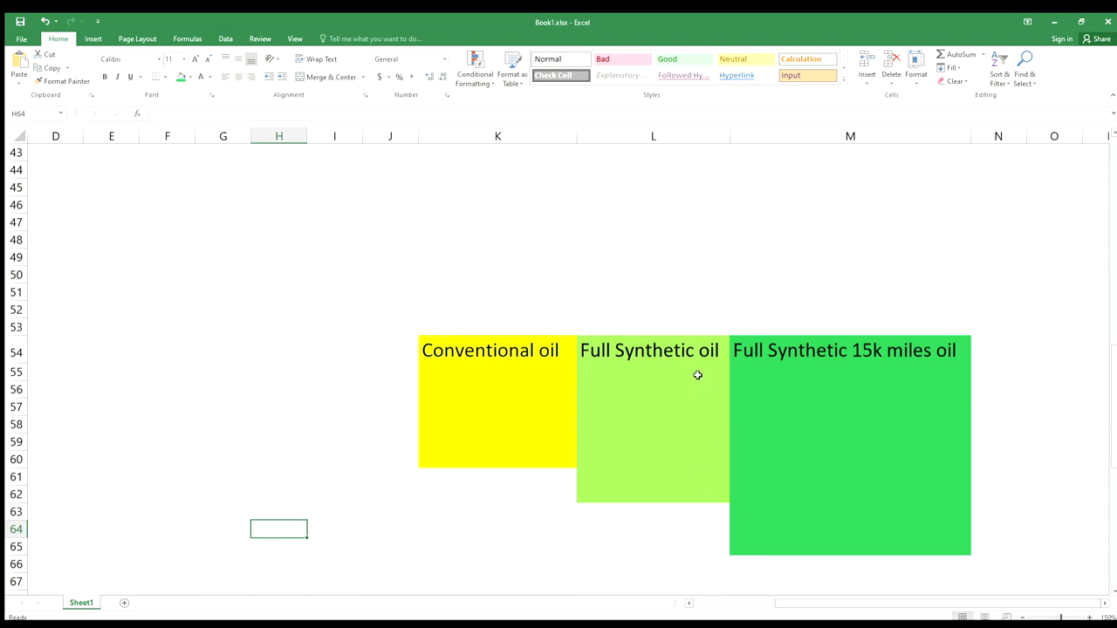
{"action": "mouse_move", "coordinate": [545, 463]}
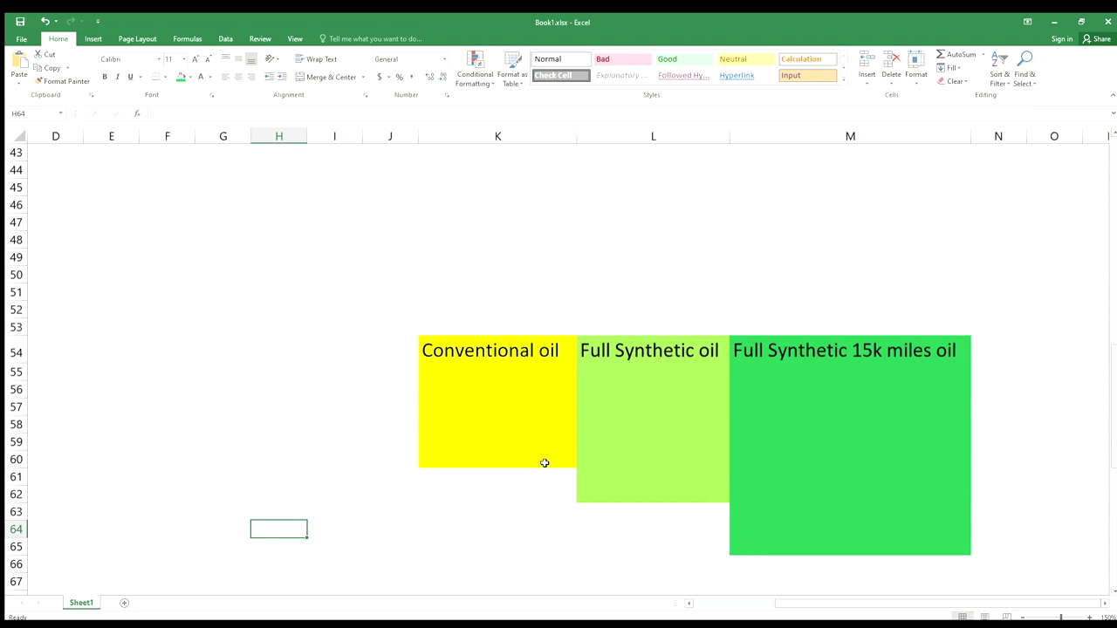
{"action": "mouse_move", "coordinate": [744, 470]}
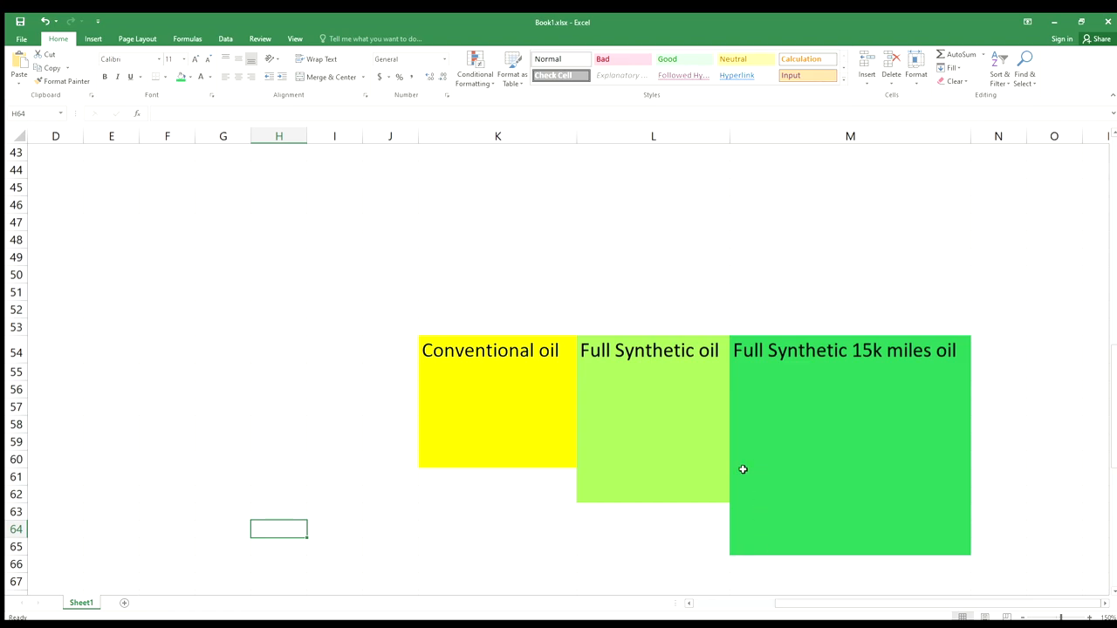
{"action": "mouse_move", "coordinate": [834, 431]}
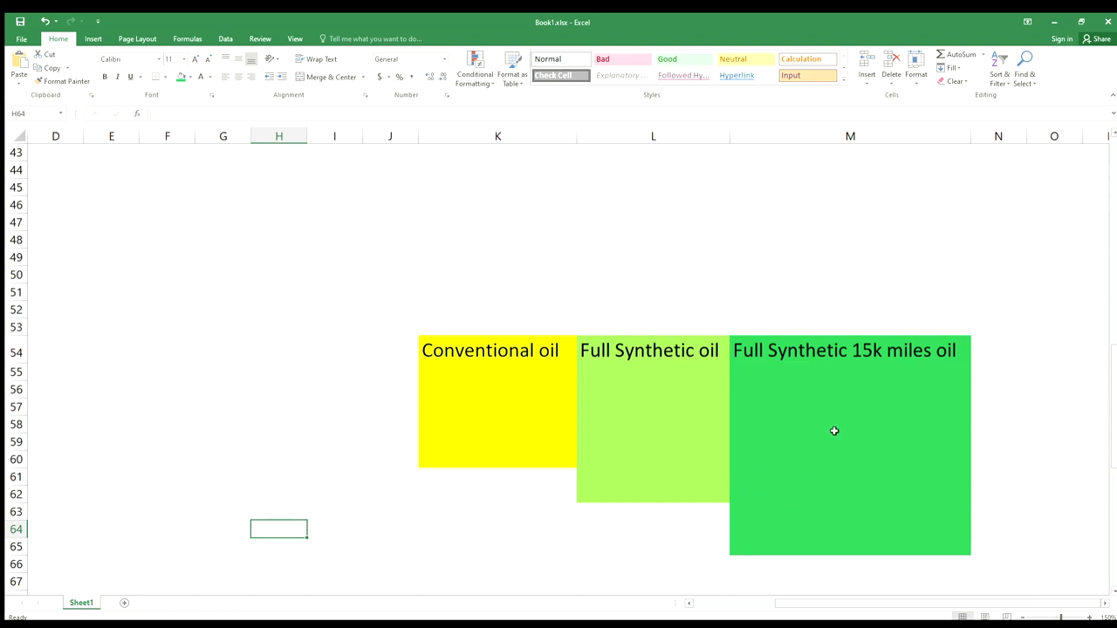
{"action": "mouse_move", "coordinate": [816, 415]}
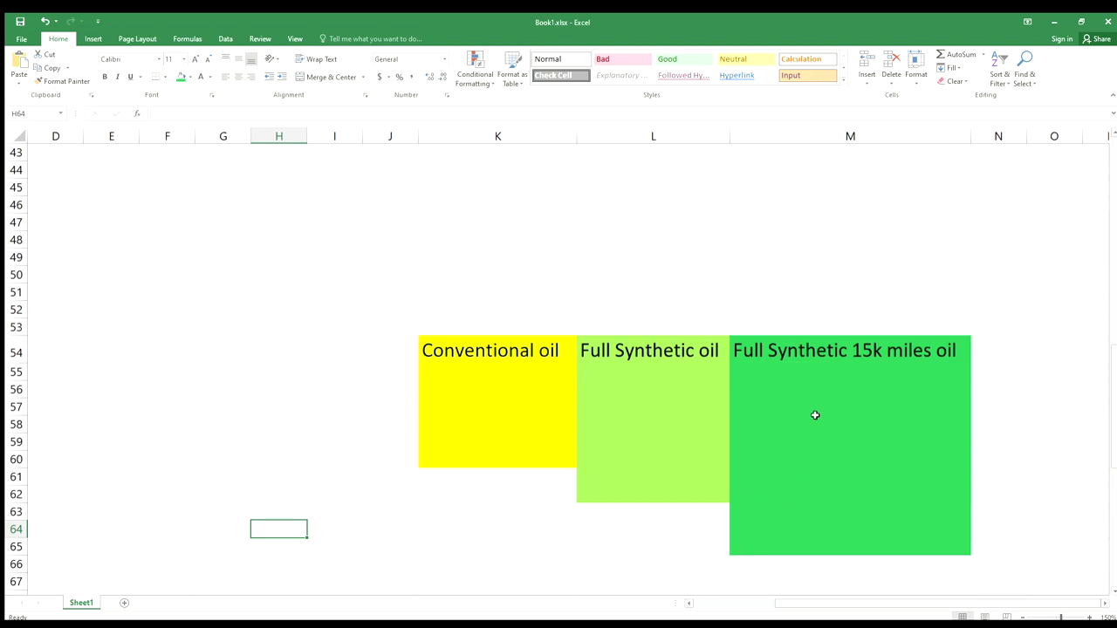
{"action": "mouse_move", "coordinate": [784, 430]}
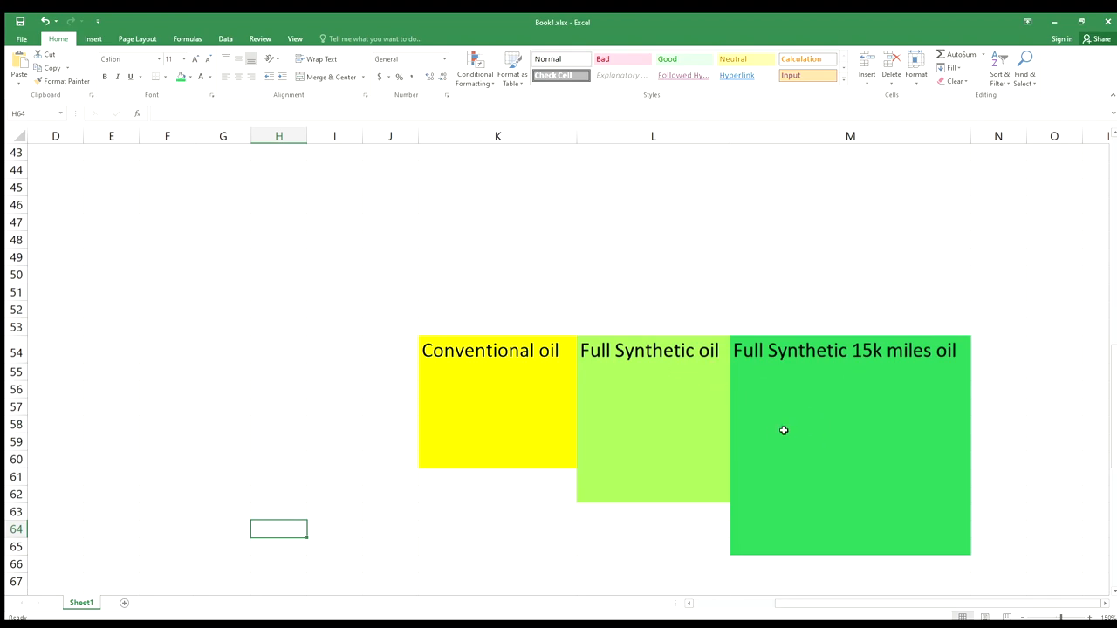
{"action": "mouse_move", "coordinate": [764, 433]}
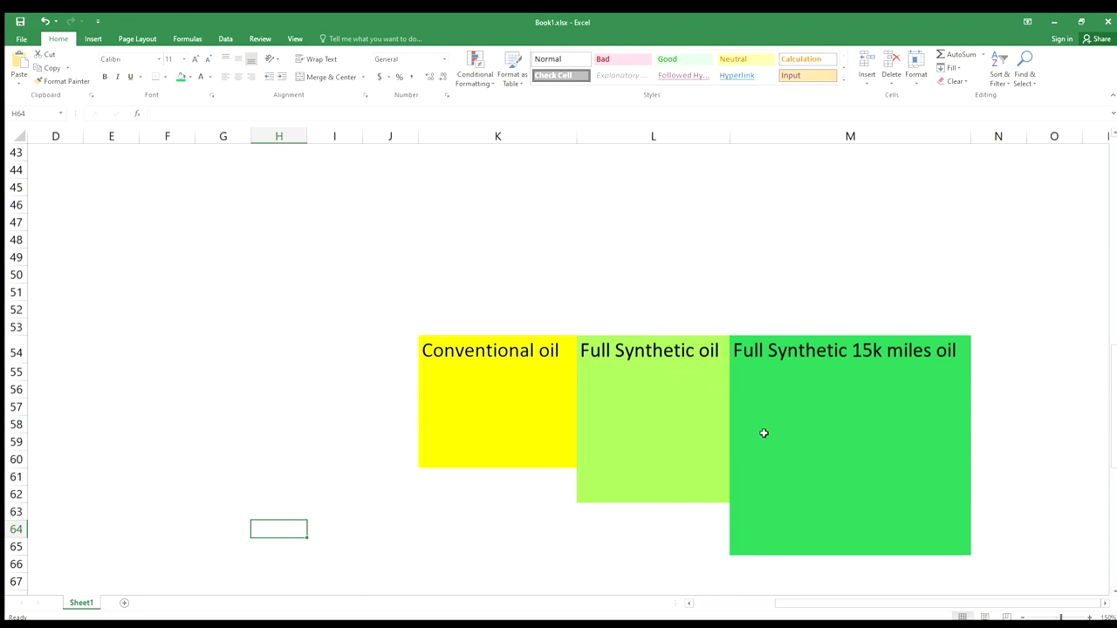
{"action": "mouse_move", "coordinate": [869, 568]}
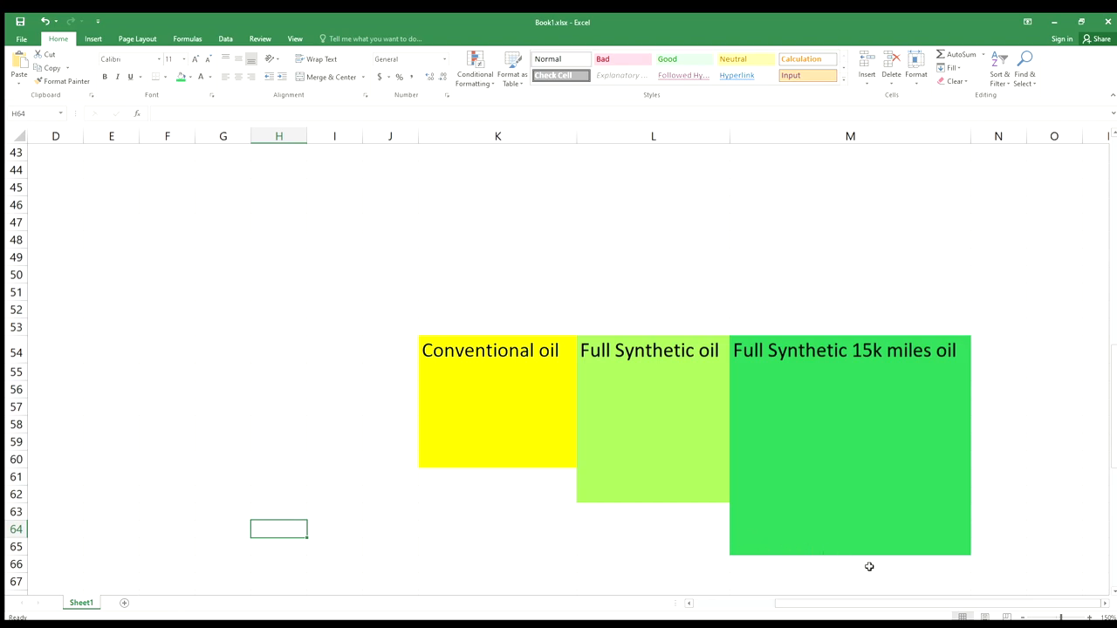
{"action": "mouse_move", "coordinate": [901, 562]}
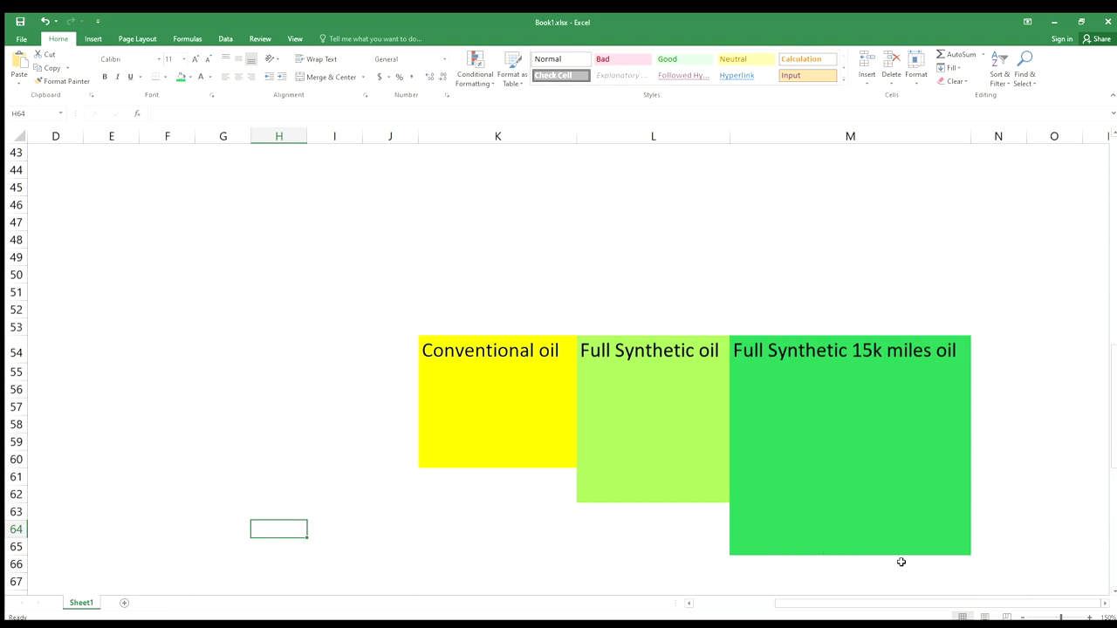
{"action": "mouse_move", "coordinate": [740, 457]}
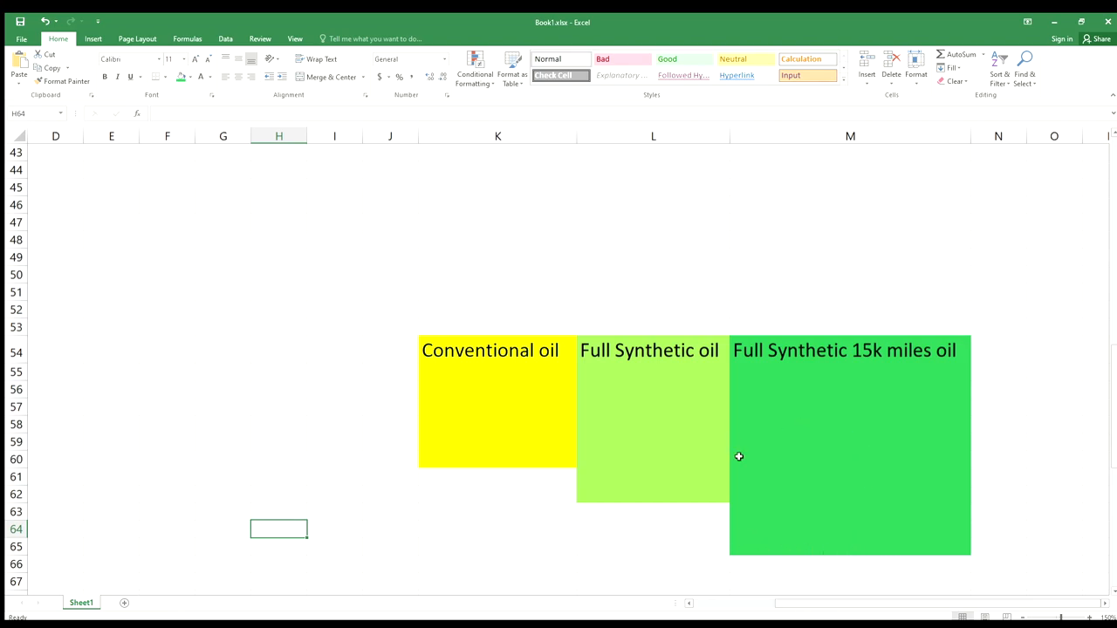
{"action": "mouse_move", "coordinate": [747, 445]}
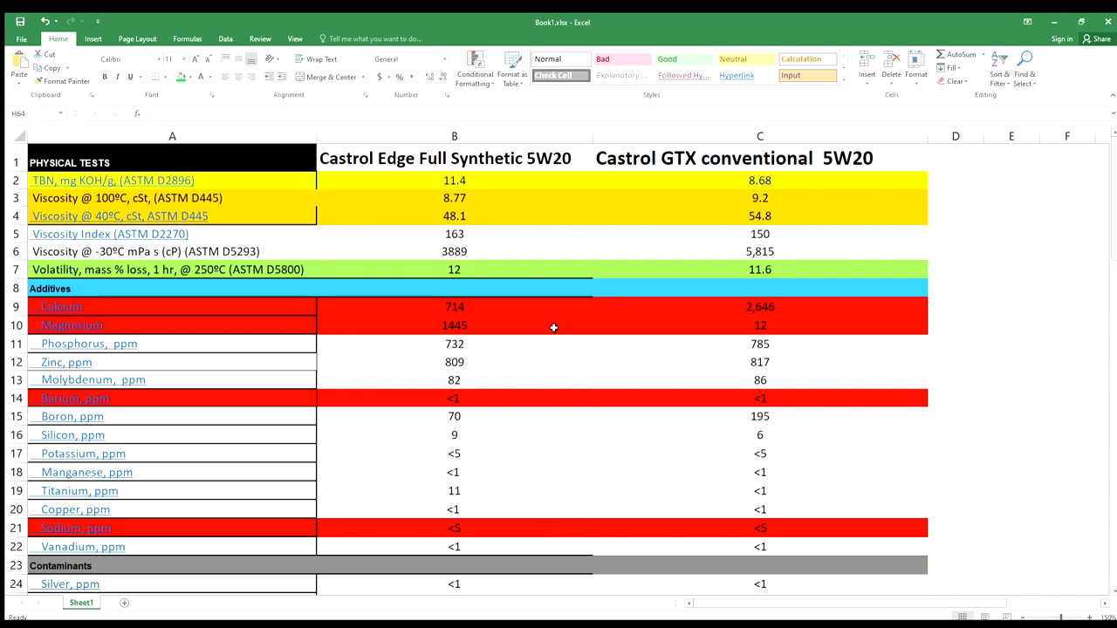
{"action": "mouse_move", "coordinate": [749, 202]}
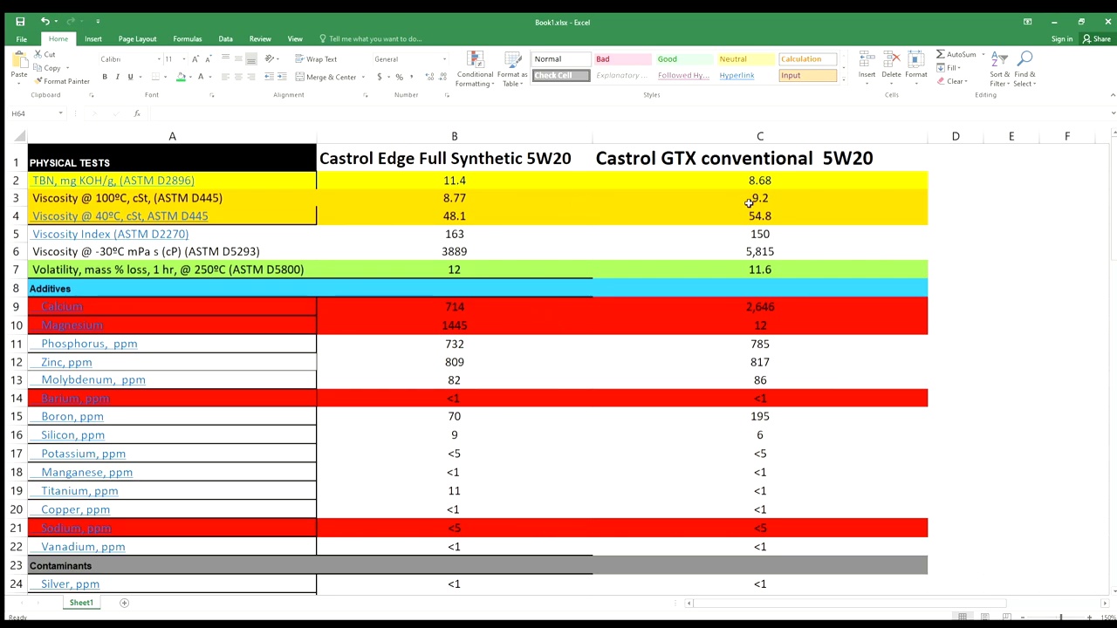
{"action": "mouse_move", "coordinate": [799, 238]}
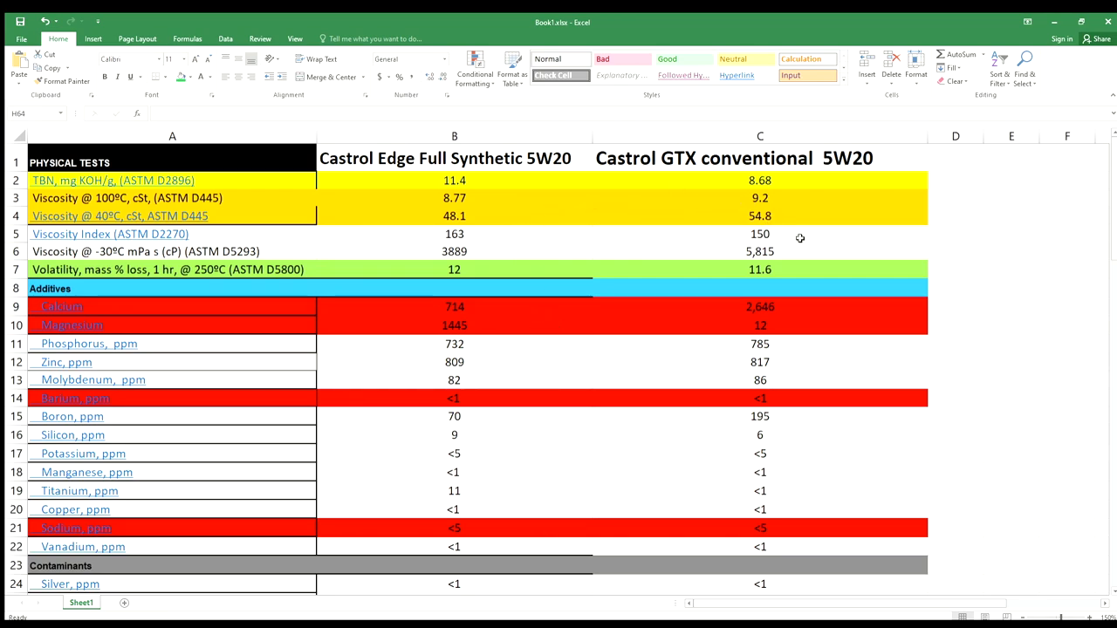
{"action": "mouse_move", "coordinate": [524, 236]}
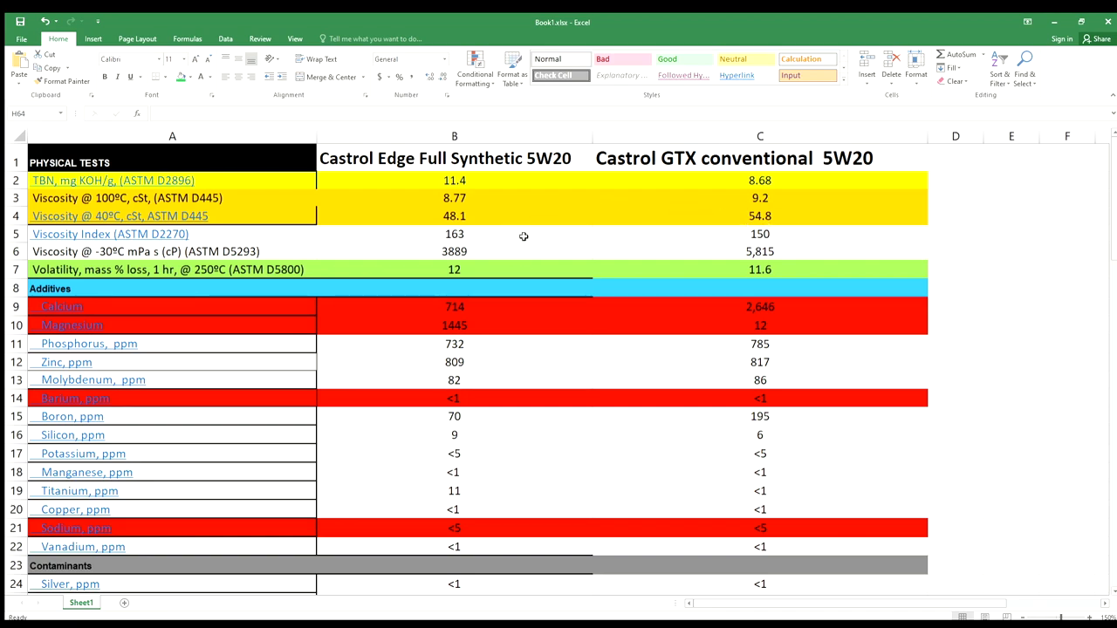
{"action": "mouse_move", "coordinate": [492, 269]}
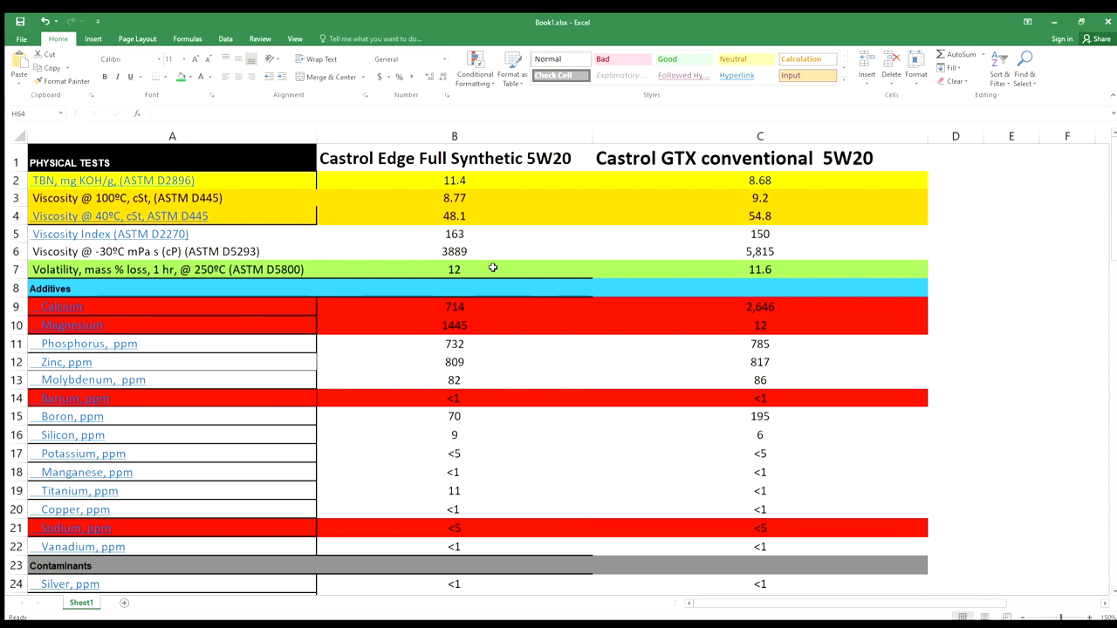
{"action": "mouse_move", "coordinate": [566, 231]}
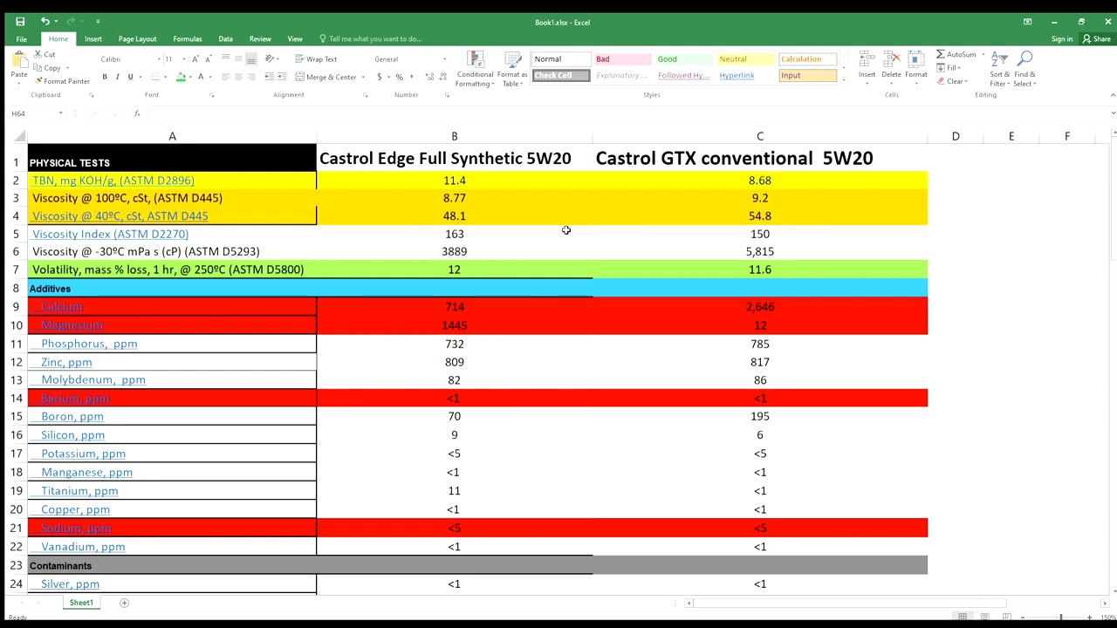